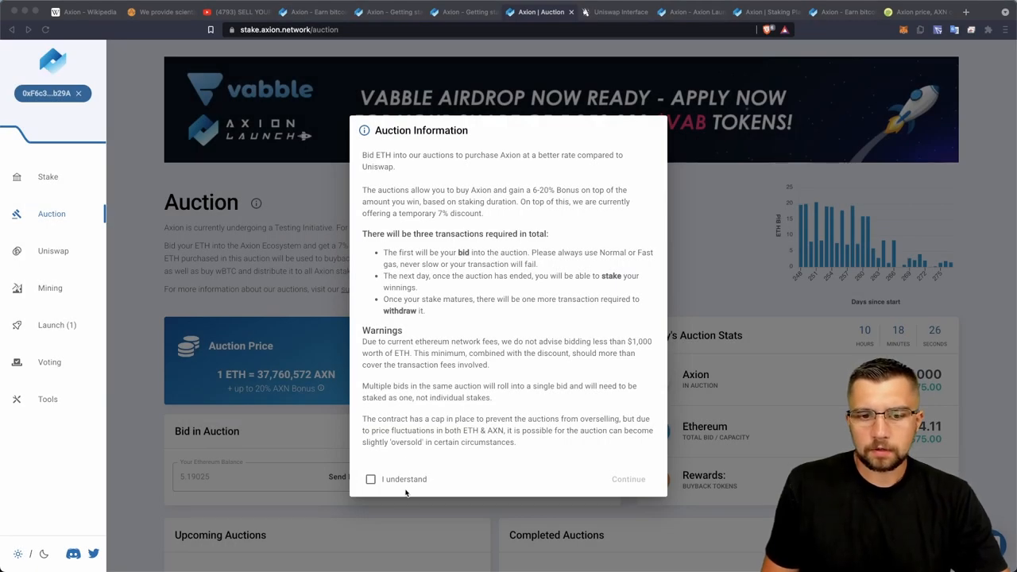
# - Accept the 'I understand' auction warning and continue to the Auction prices and bid fields
pyautogui.click(370, 478)
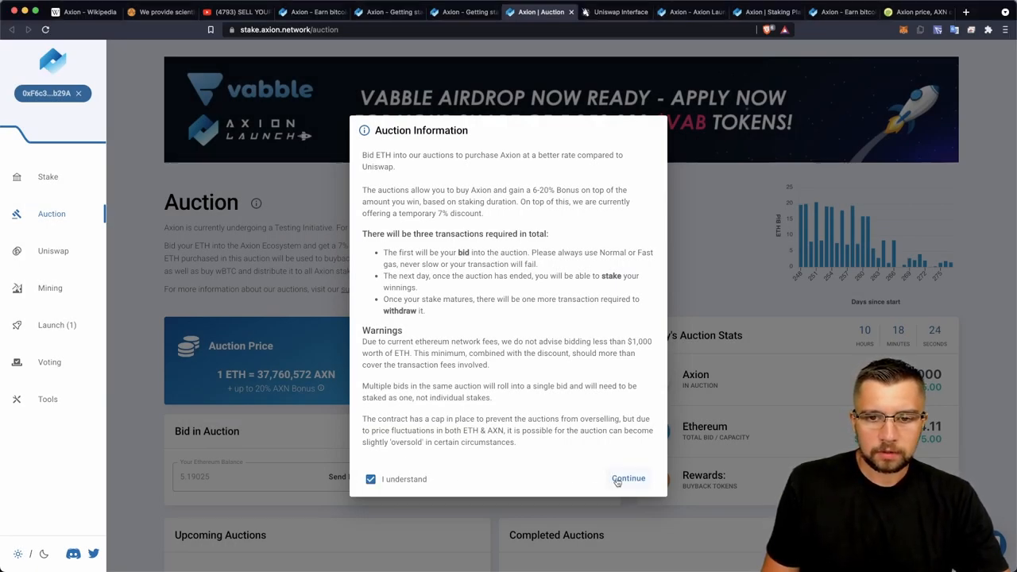
pyautogui.click(629, 476)
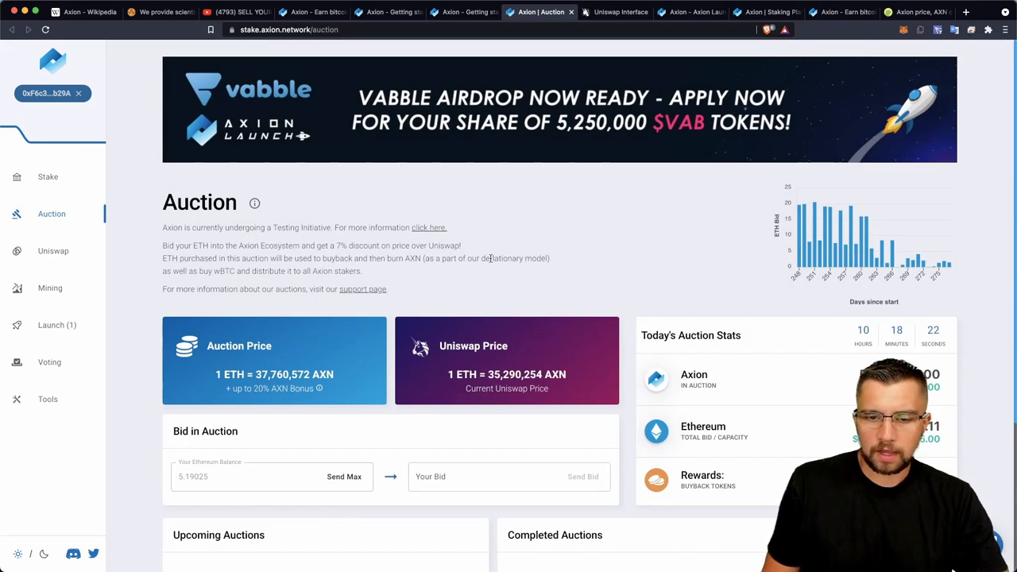
pyautogui.scroll(-3)
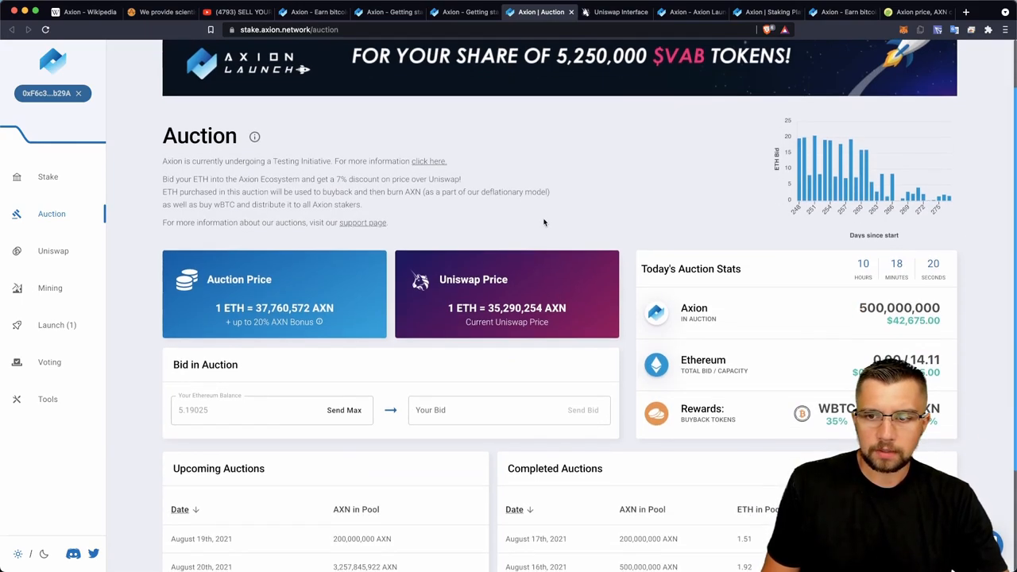
pyautogui.scroll(-3)
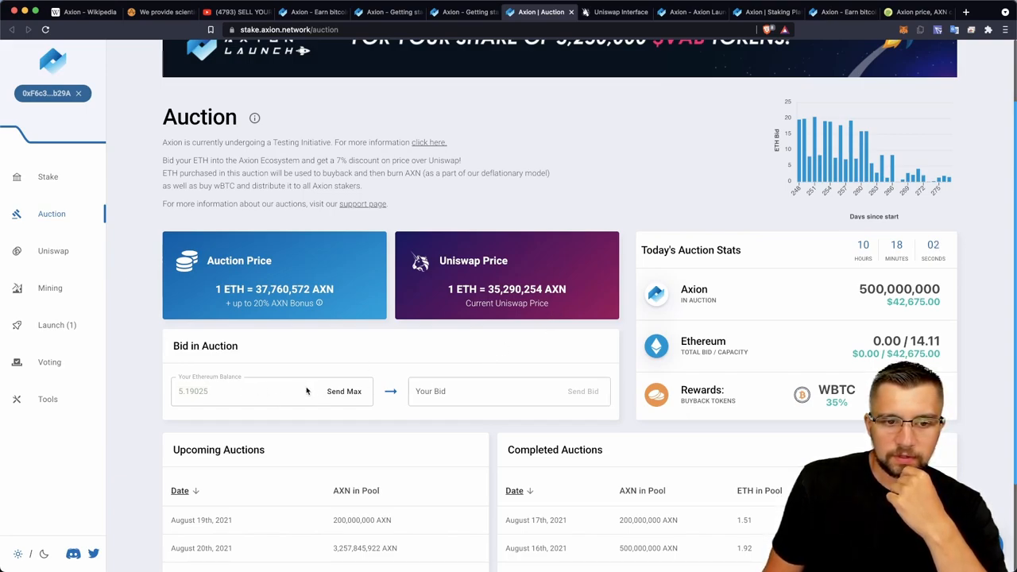
# - Send a 0.11 ETH auction bid and confirm it in MetaMask, leaving it pending
pyautogui.click(492, 391)
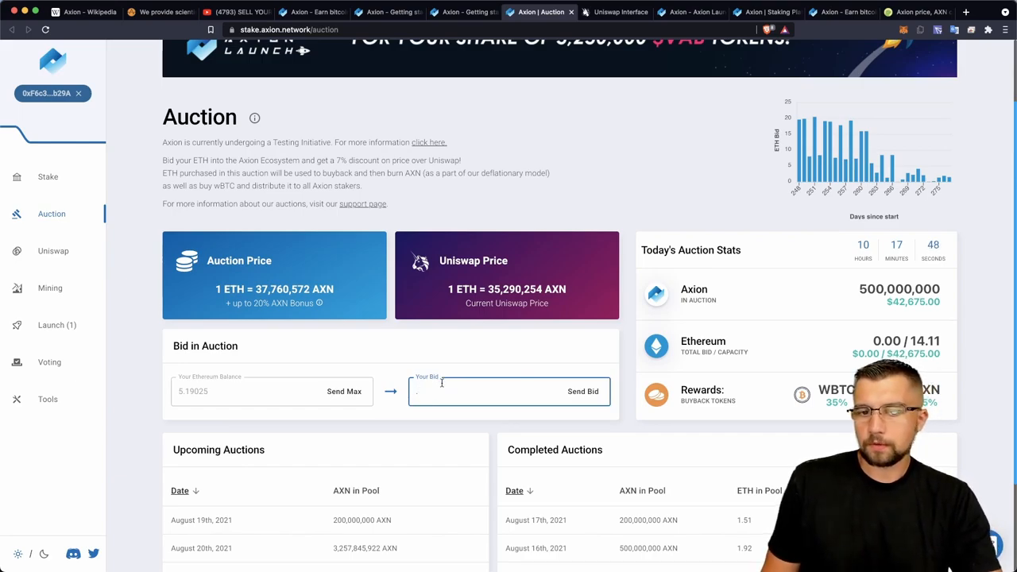
pyautogui.click(581, 390)
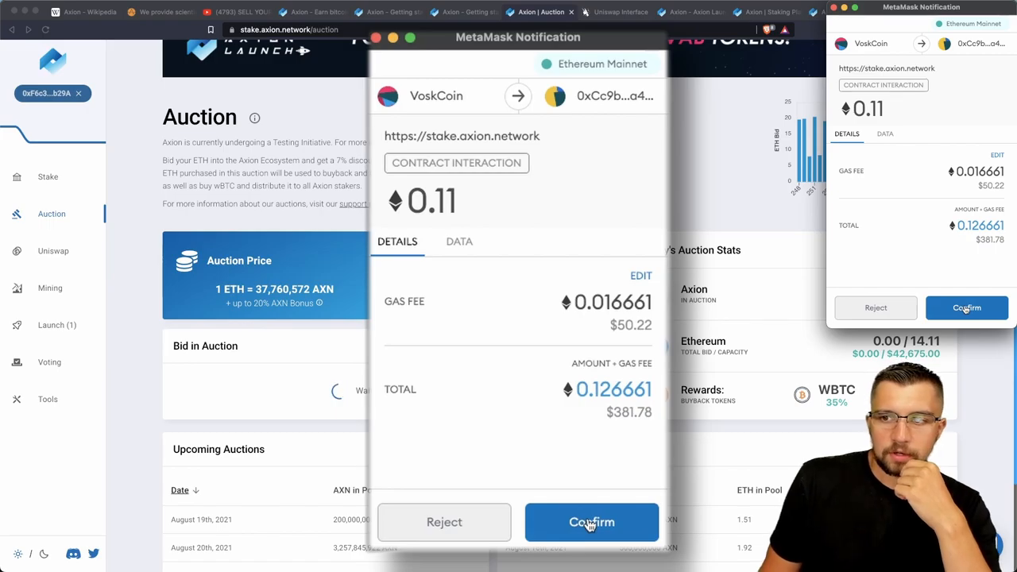
pyautogui.click(591, 521)
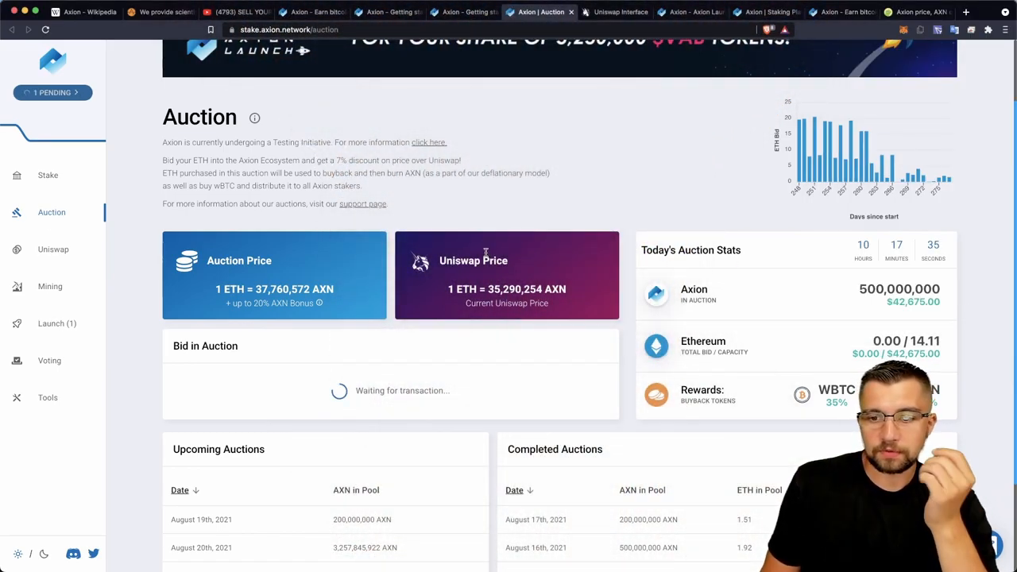
pyautogui.click(255, 117)
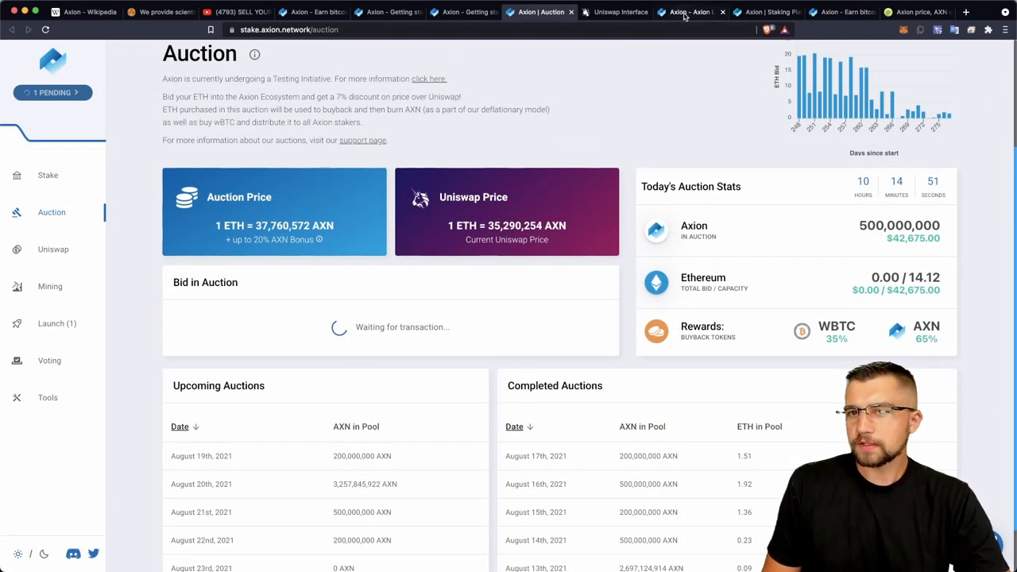
# - Read 'What is Axion Launch?' down to the current Vabble listing, highlighting the investor give-back sentence
pyautogui.click(686, 11)
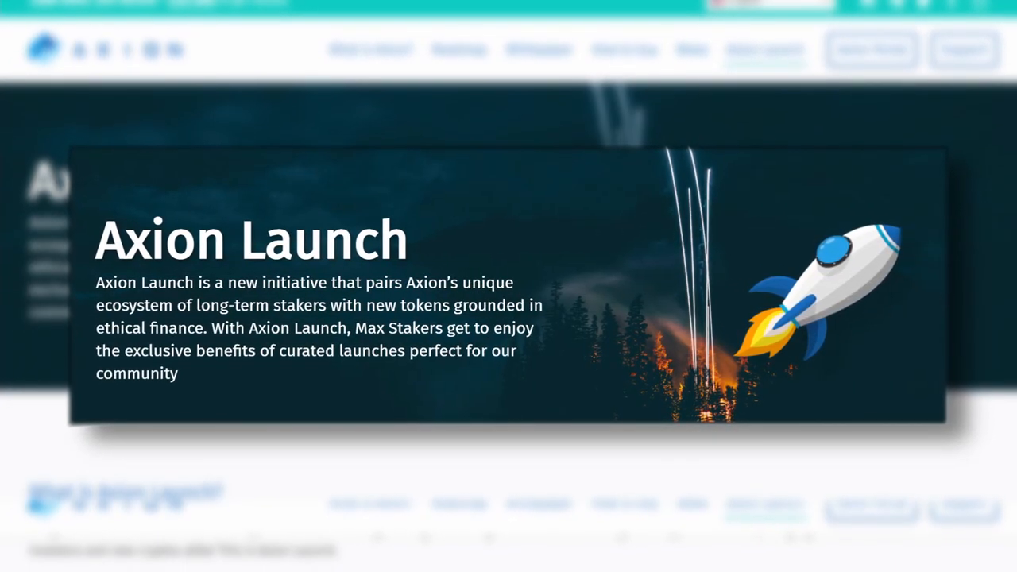
pyautogui.scroll(-3)
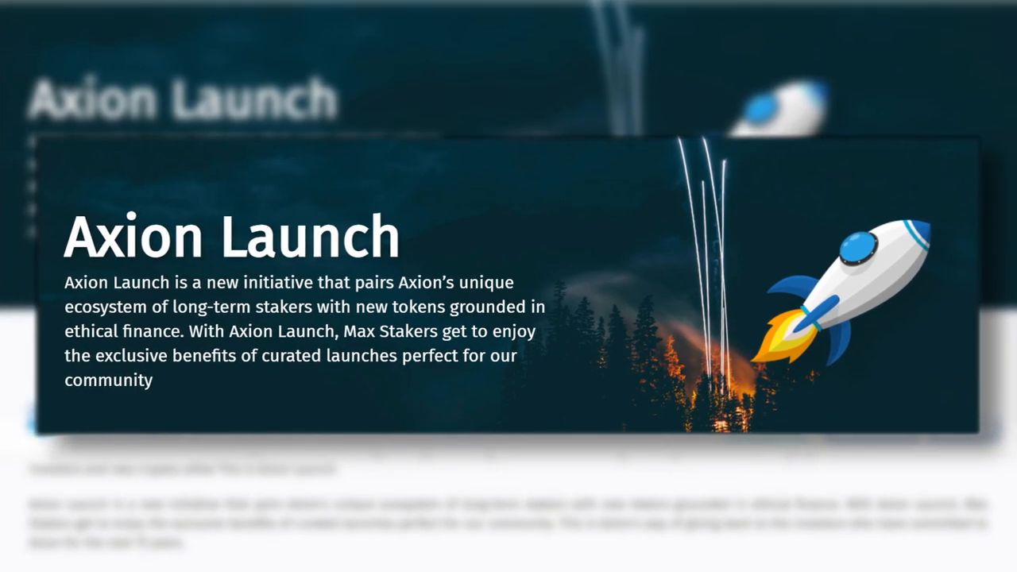
pyautogui.scroll(-3)
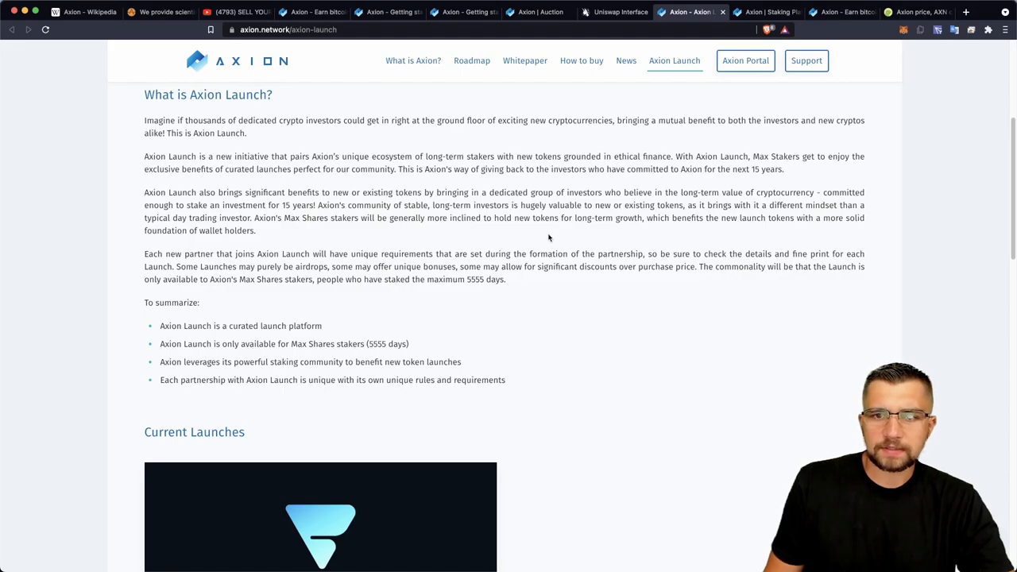
pyautogui.moveTo(446, 169); pyautogui.dragTo(604, 168)
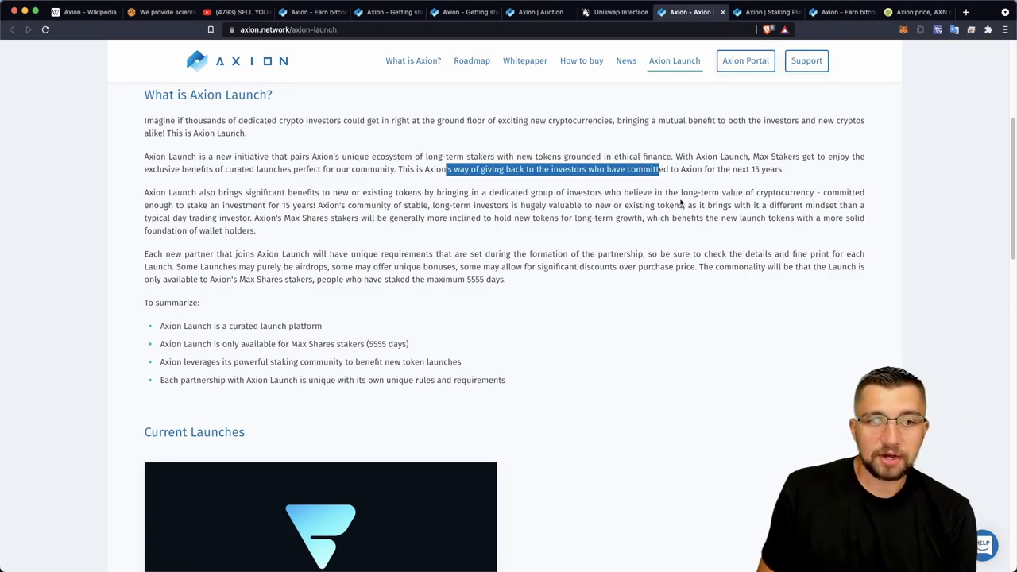
pyautogui.scroll(-3)
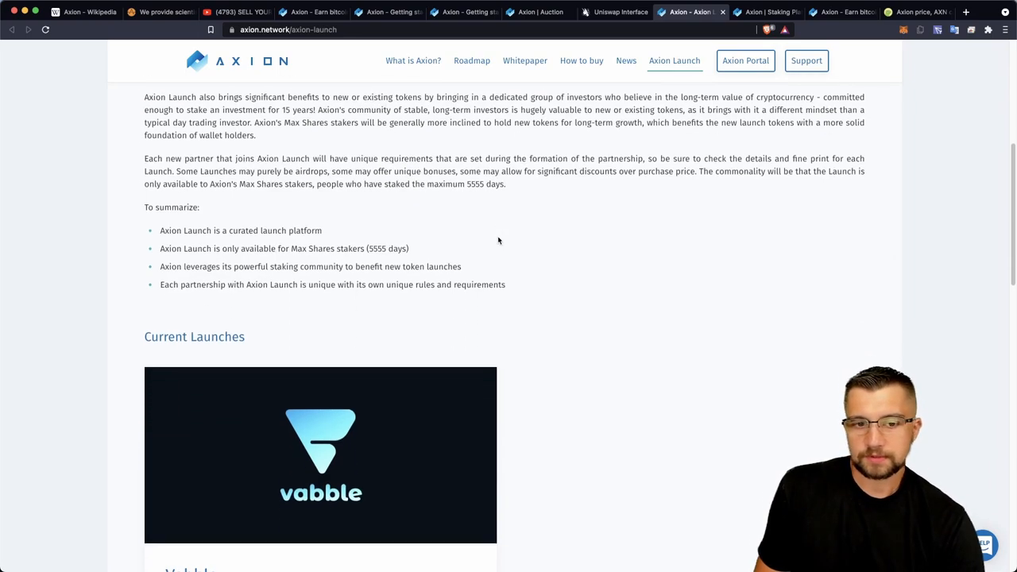
pyautogui.moveTo(467, 234)
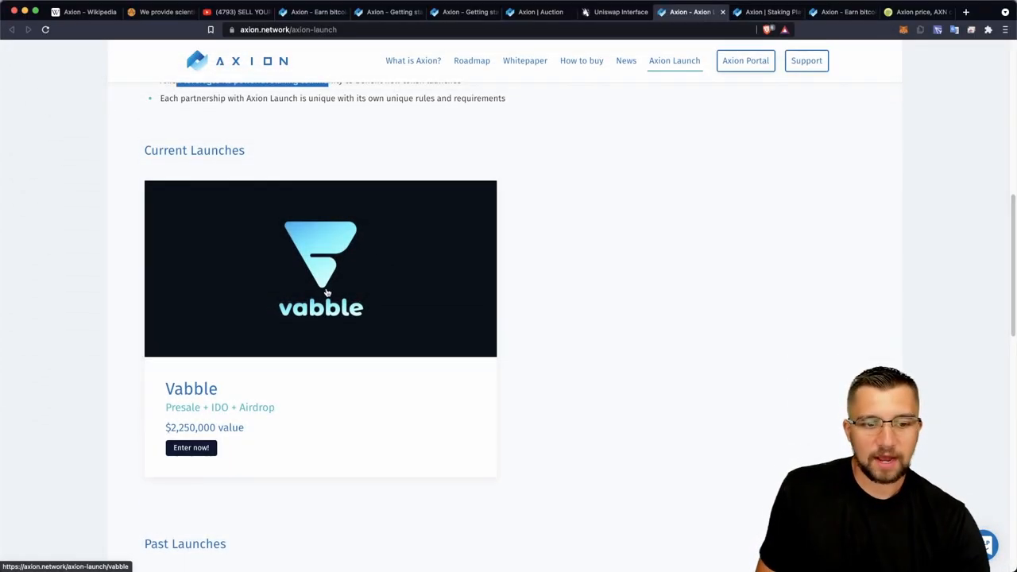
pyautogui.scroll(-3)
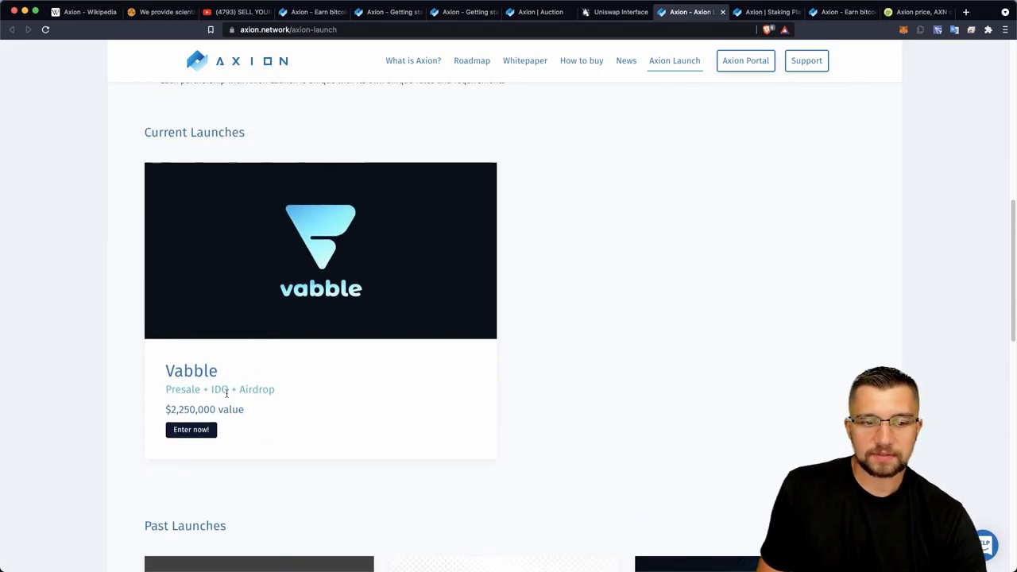
# - Enter the Vabble launch and read down to its Participate requirements
pyautogui.click(191, 429)
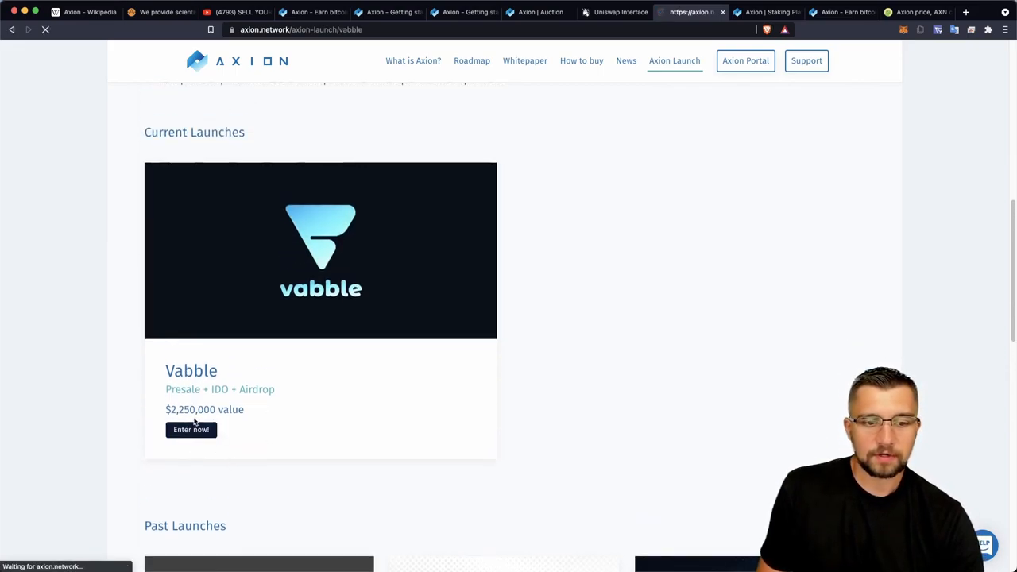
pyautogui.click(190, 429)
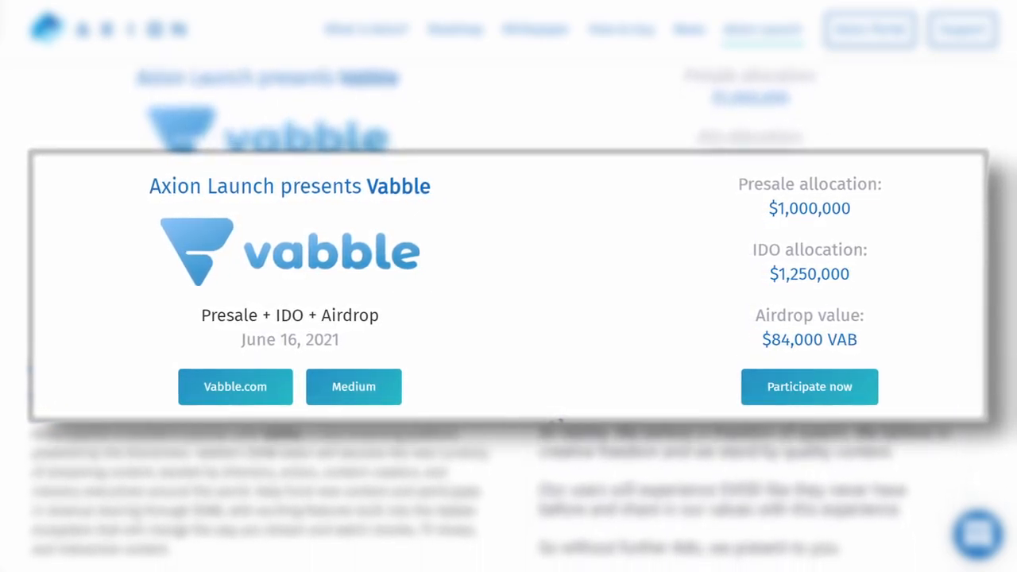
pyautogui.scroll(-3)
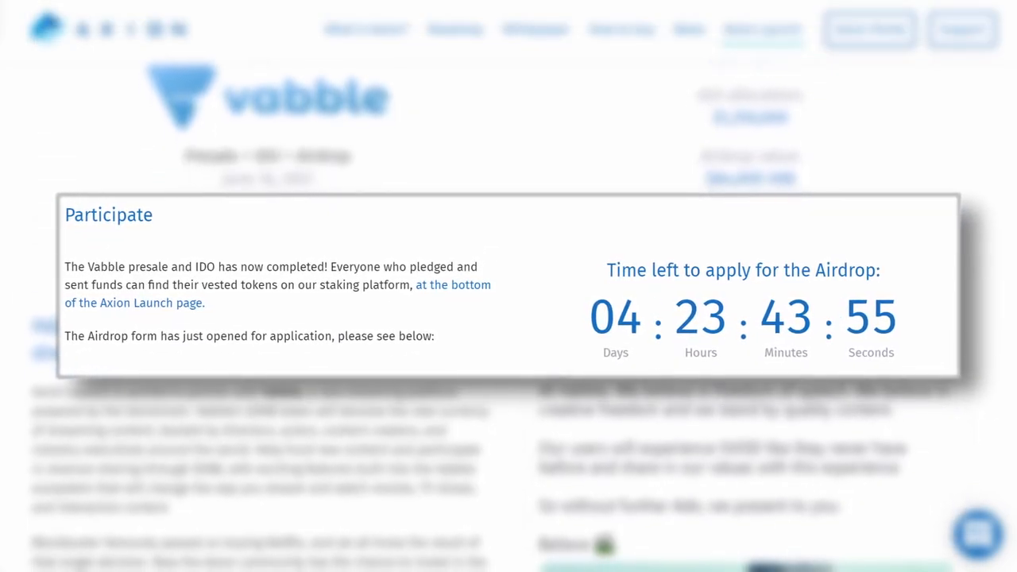
pyautogui.scroll(-3)
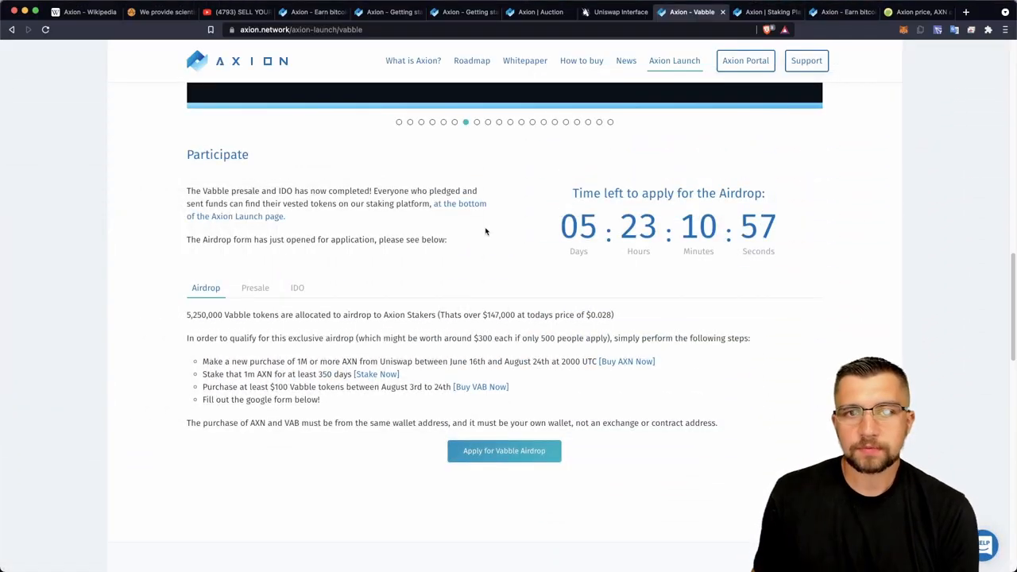
pyautogui.click(235, 13)
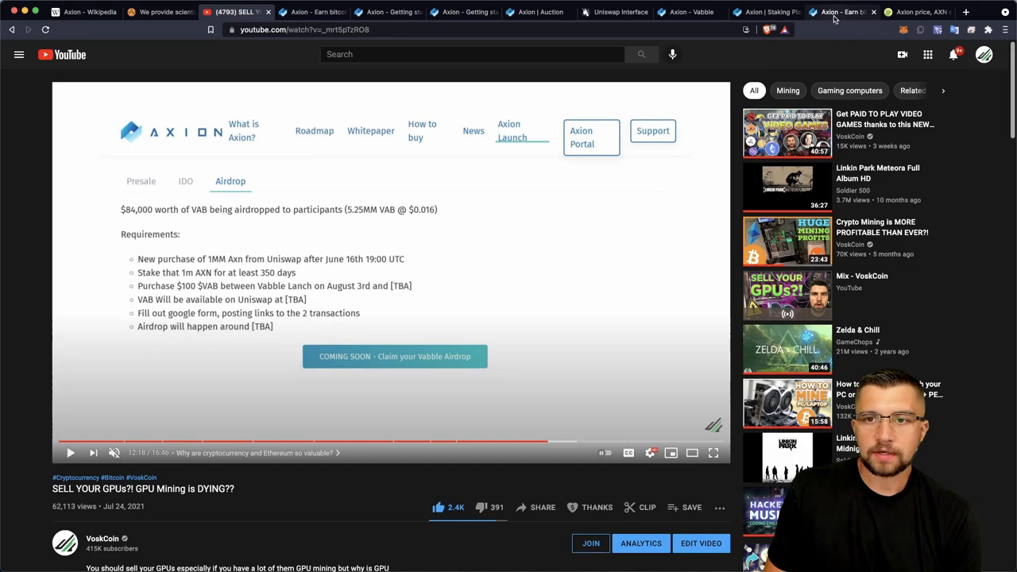
# - Review Vabble's Airdrop and Presale terms, then return to the staking dashboard
pyautogui.click(766, 13)
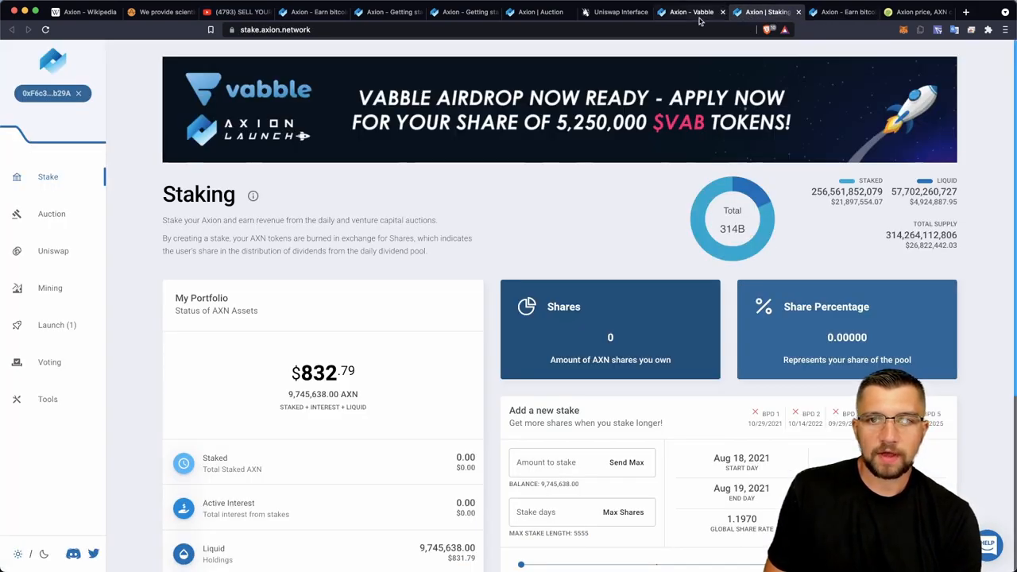
pyautogui.click(690, 13)
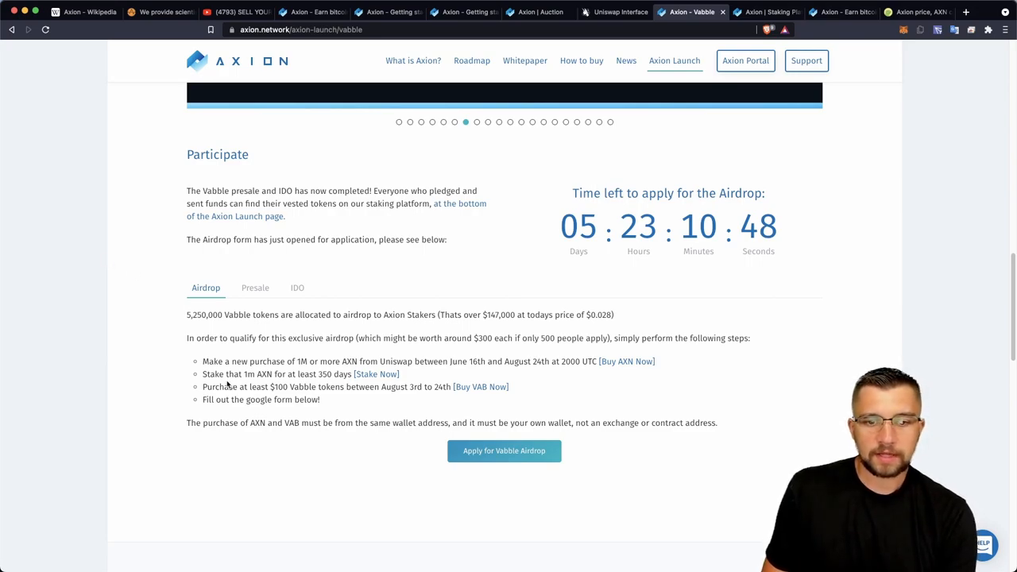
pyautogui.moveTo(146, 366)
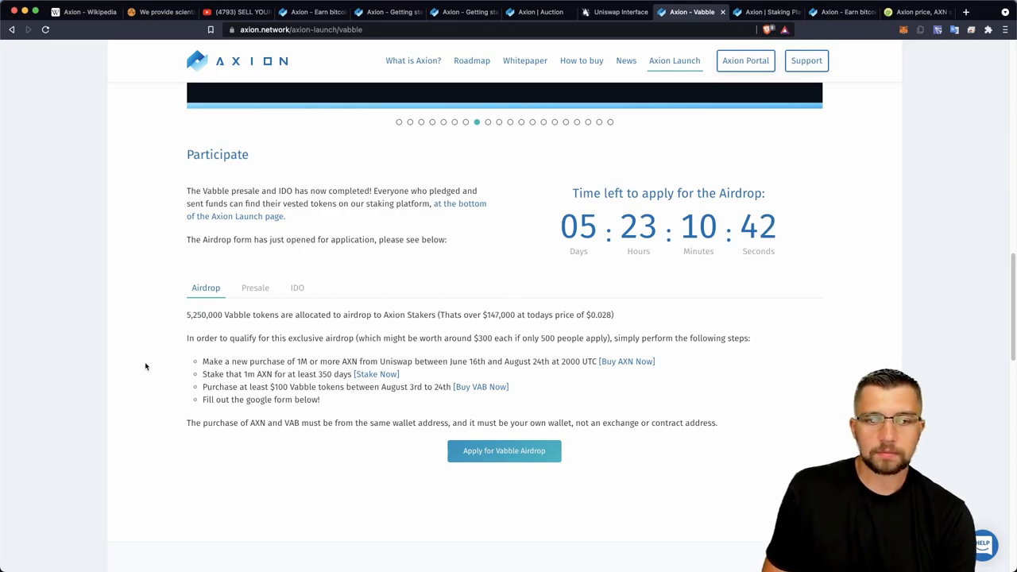
pyautogui.moveTo(175, 346)
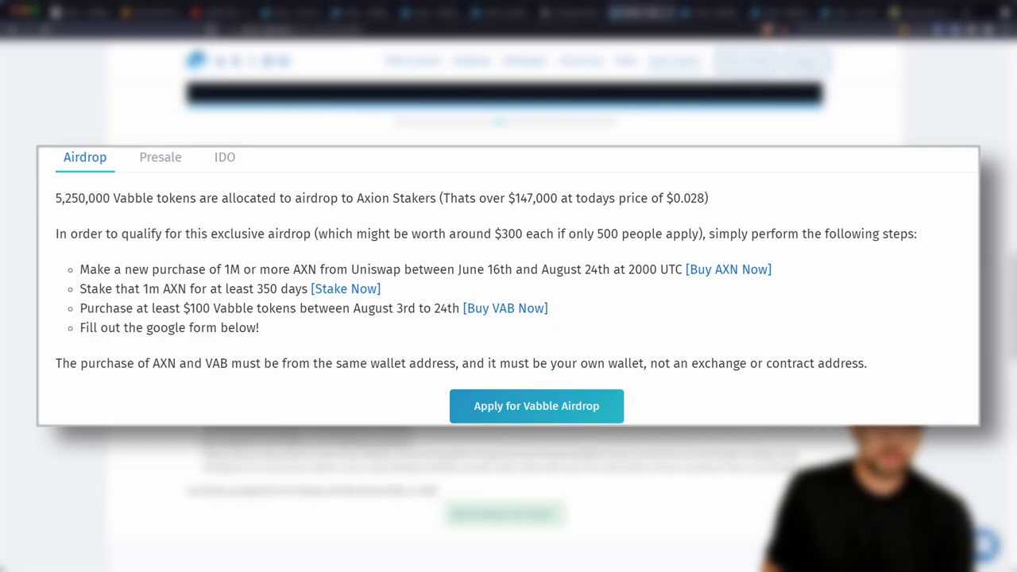
pyautogui.click(159, 158)
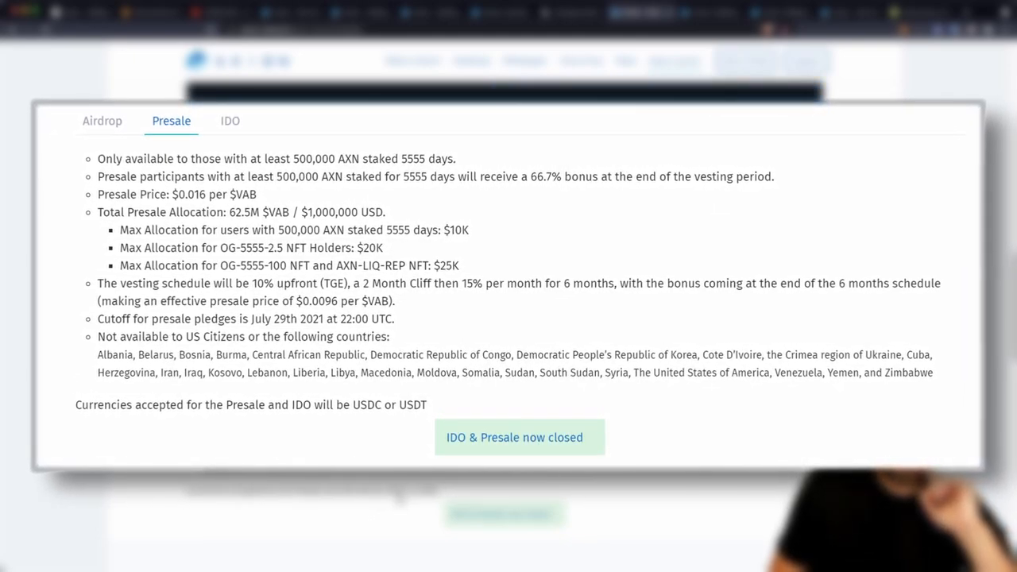
pyautogui.click(228, 121)
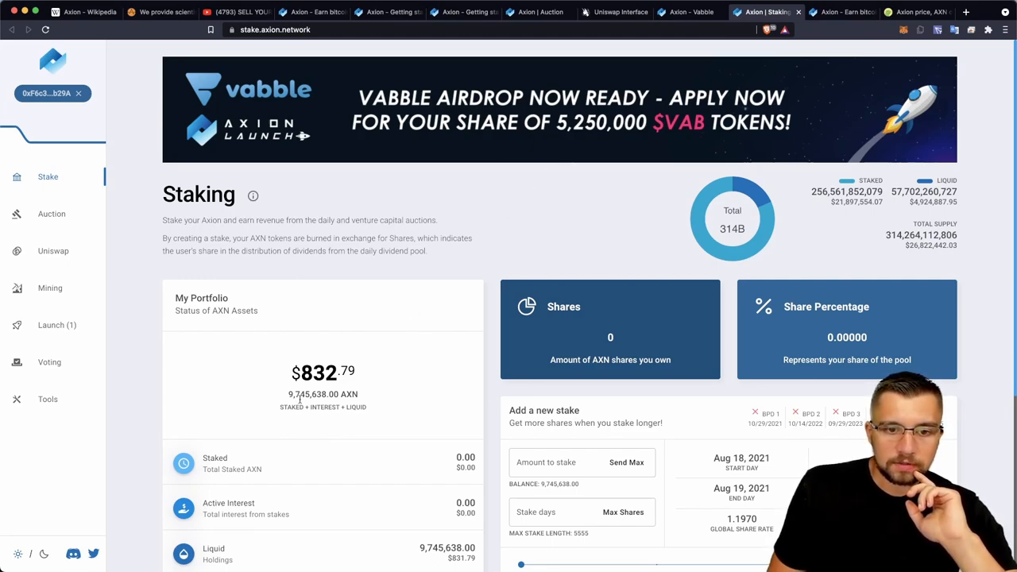
# - Enter a 1,000,000 AXN stake with the length slider at Max Shares, 5,555 days
pyautogui.scroll(-3)
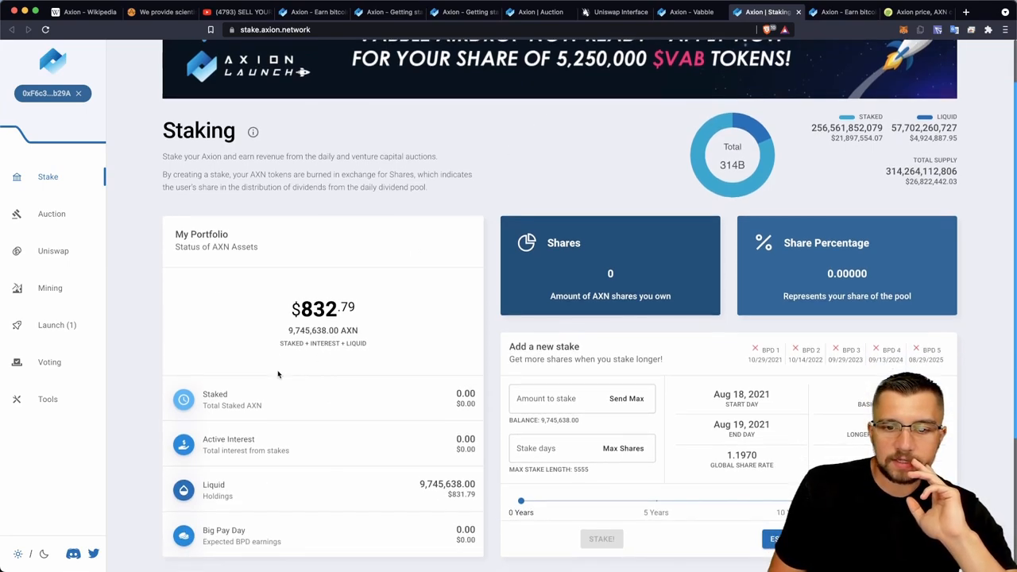
pyautogui.moveTo(325, 410)
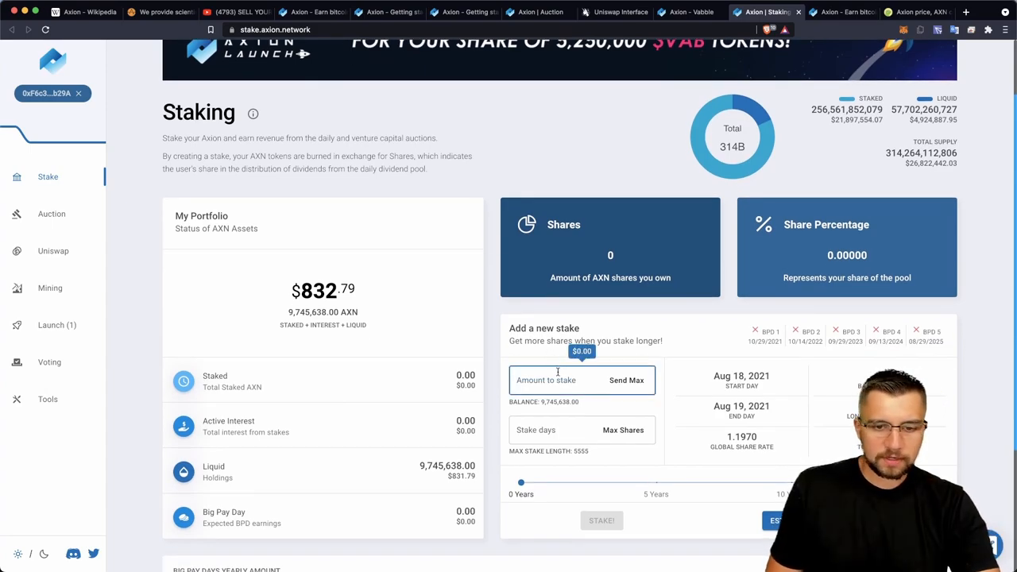
pyautogui.write('100')
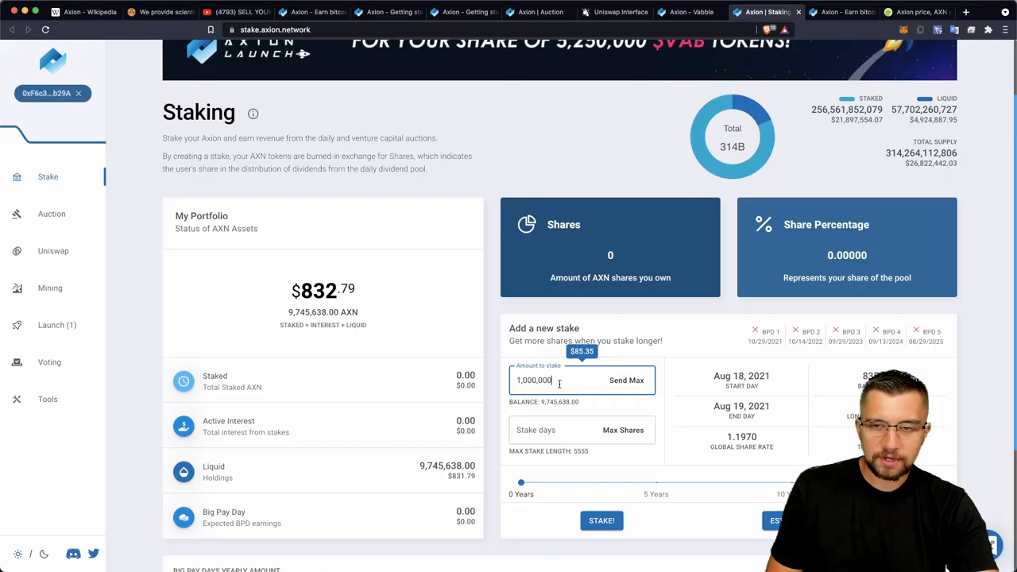
pyautogui.moveTo(579, 364)
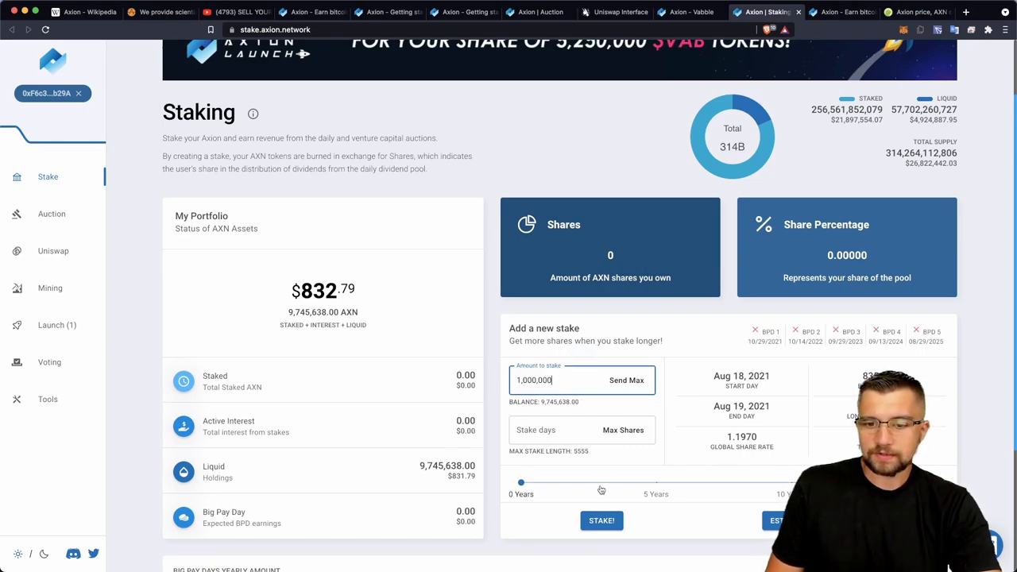
pyautogui.moveTo(521, 483); pyautogui.dragTo(565, 483)
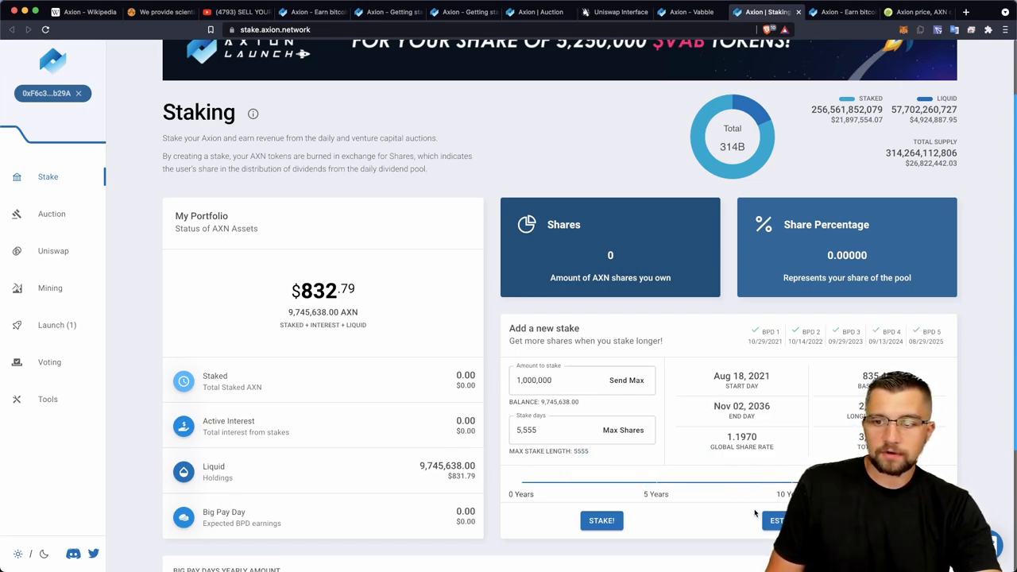
pyautogui.scroll(3)
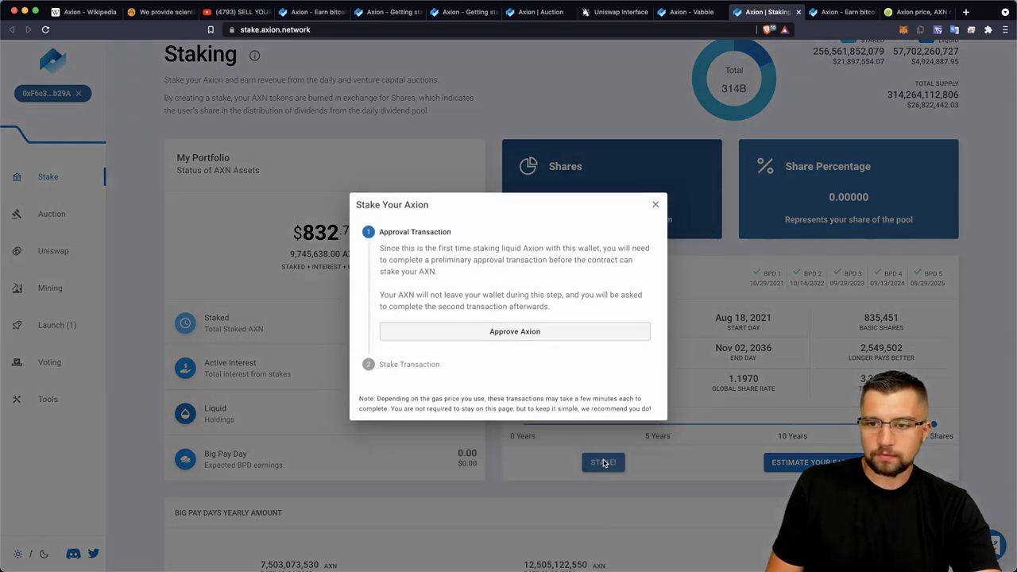
# - Approve AXN spending in MetaMask, check wallet Activity, and view the 0.11 ETH bid on Auction
pyautogui.click(515, 332)
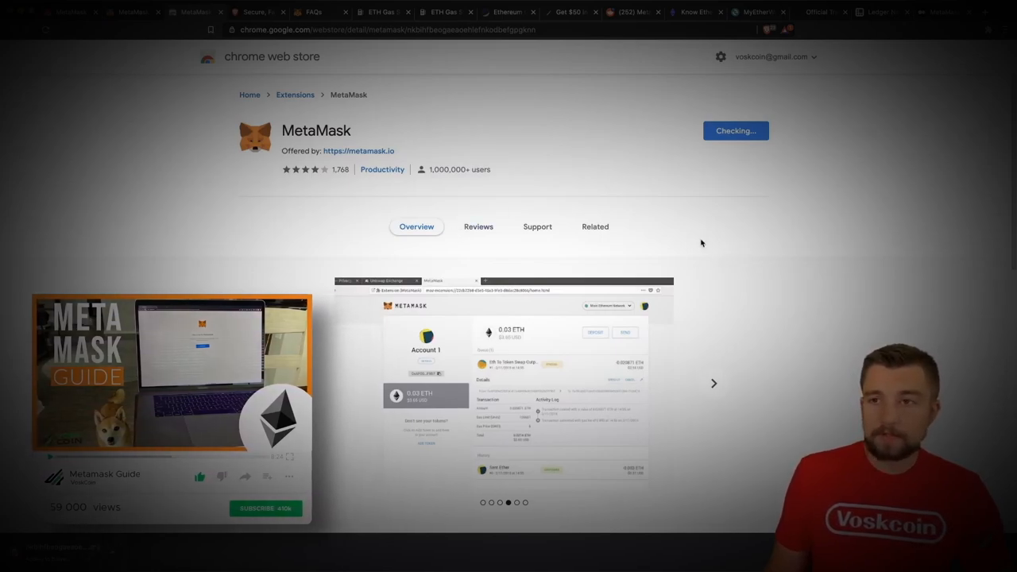
pyautogui.click(734, 131)
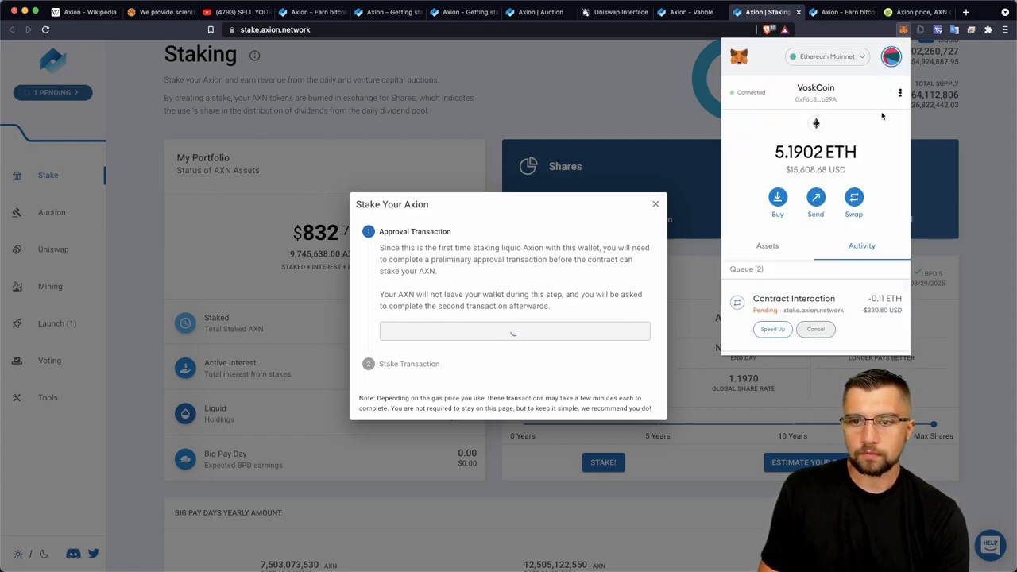
pyautogui.scroll(-3)
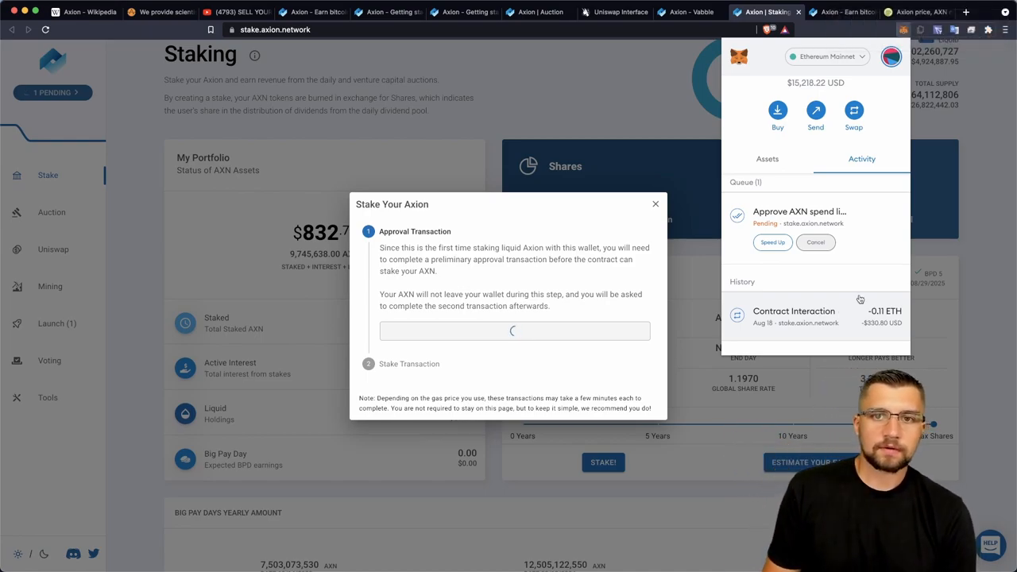
pyautogui.click(51, 213)
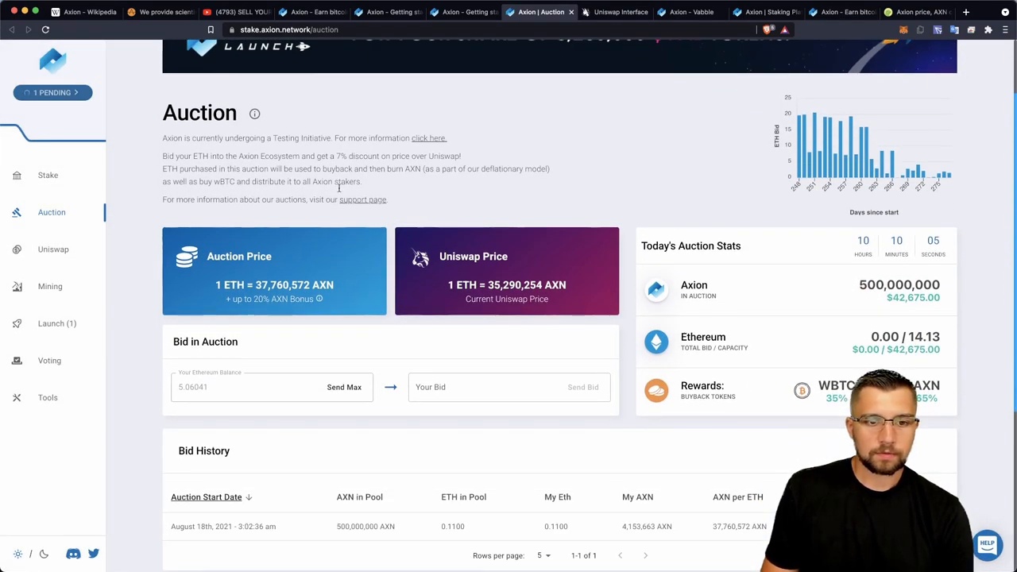
# - Return from the Auction page to the staking page where approval is confirmed
pyautogui.scroll(-3)
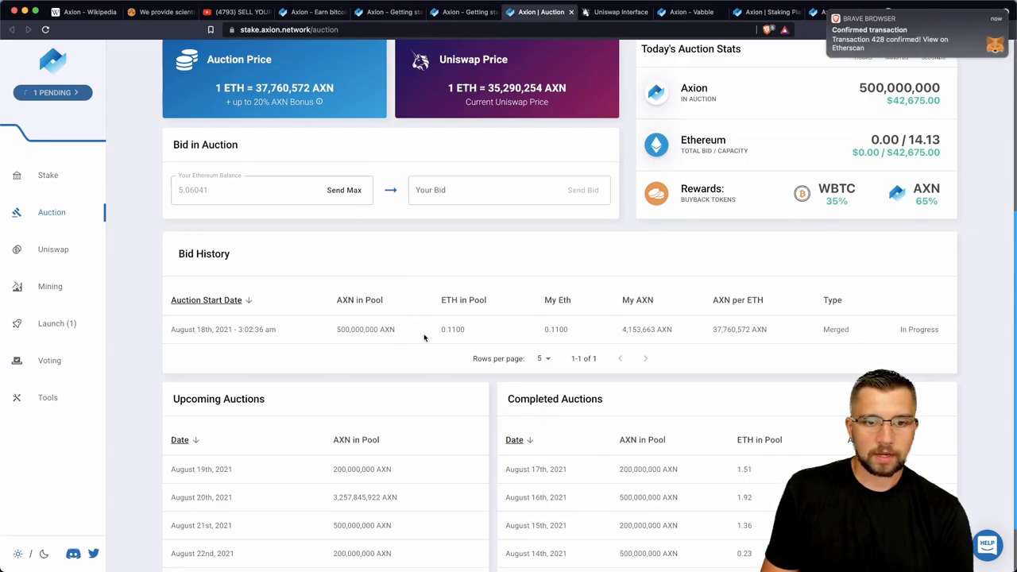
pyautogui.moveTo(822, 110)
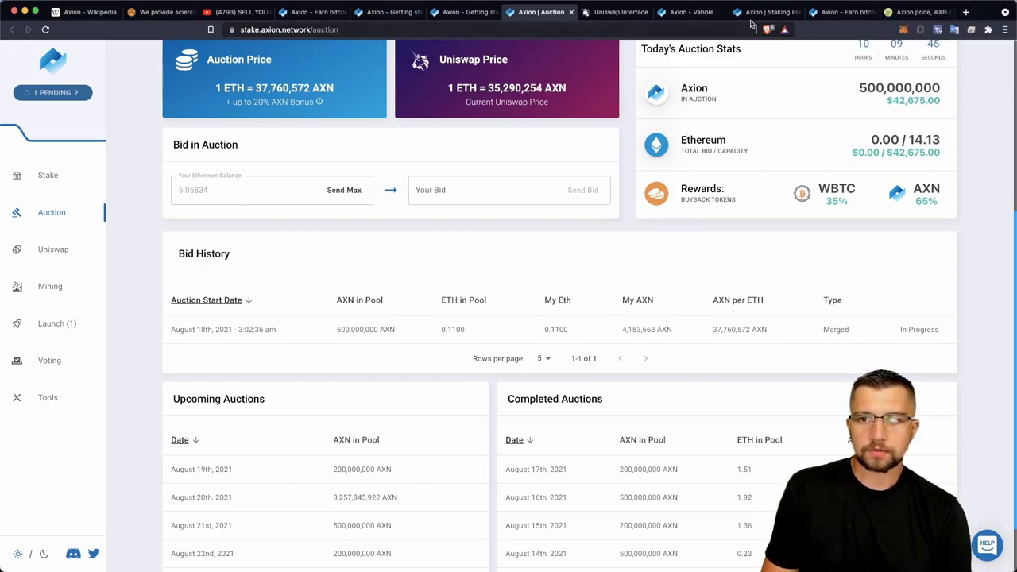
pyautogui.click(766, 11)
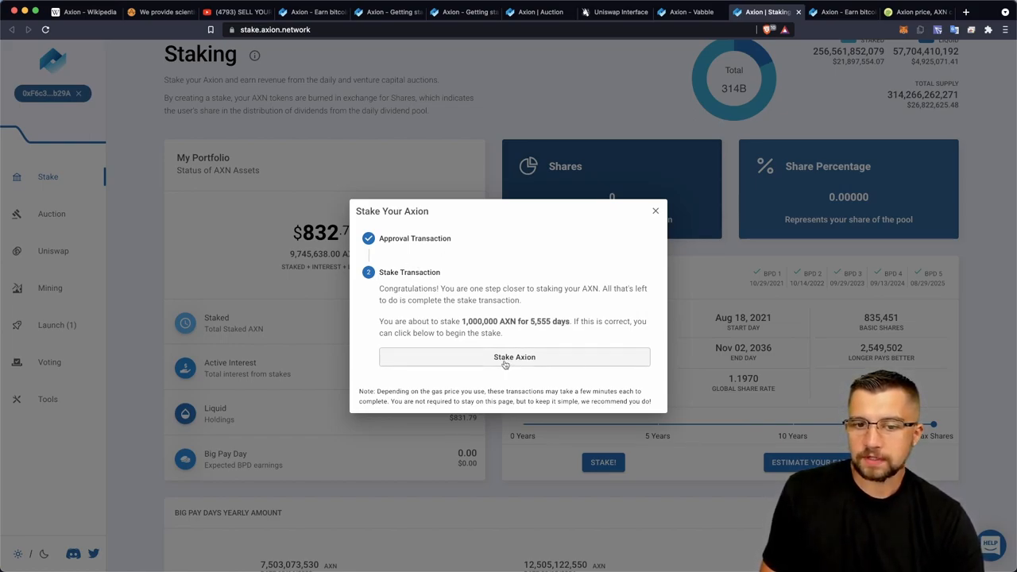
# - Stake the 1,000,000 AXN for 5,555 days, confirm in MetaMask, and dismiss the finished dialog
pyautogui.click(514, 356)
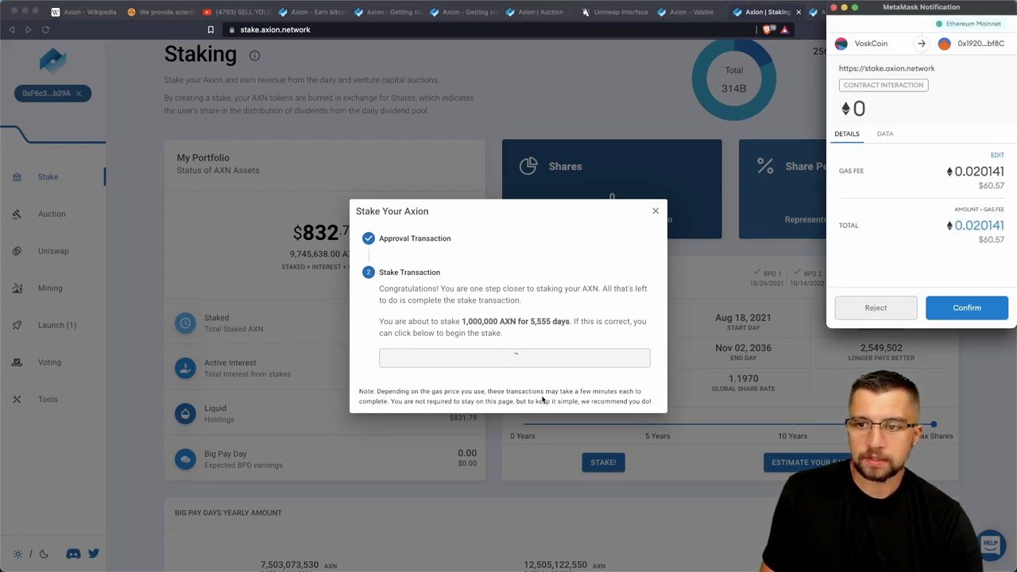
pyautogui.click(966, 309)
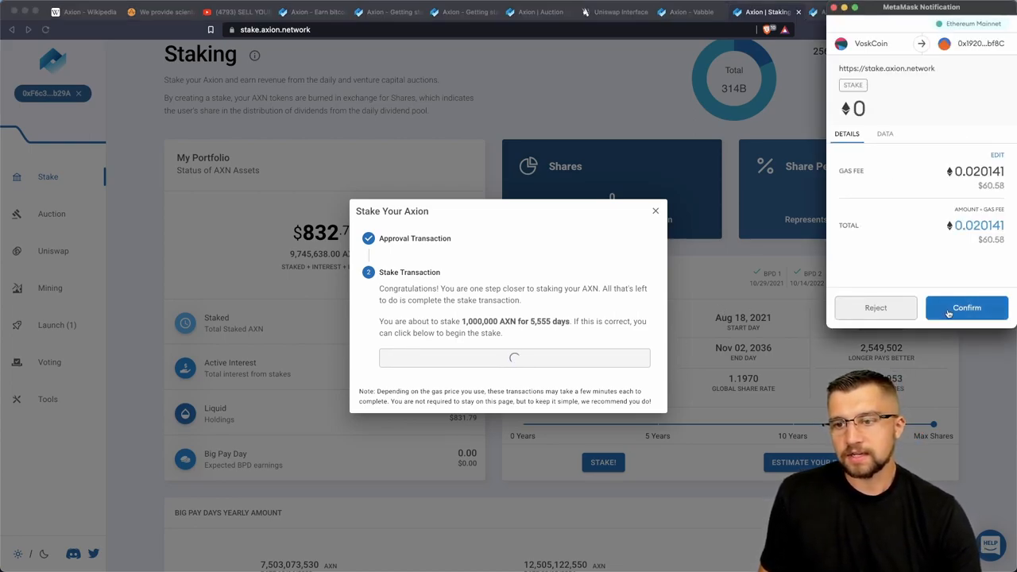
pyautogui.click(966, 309)
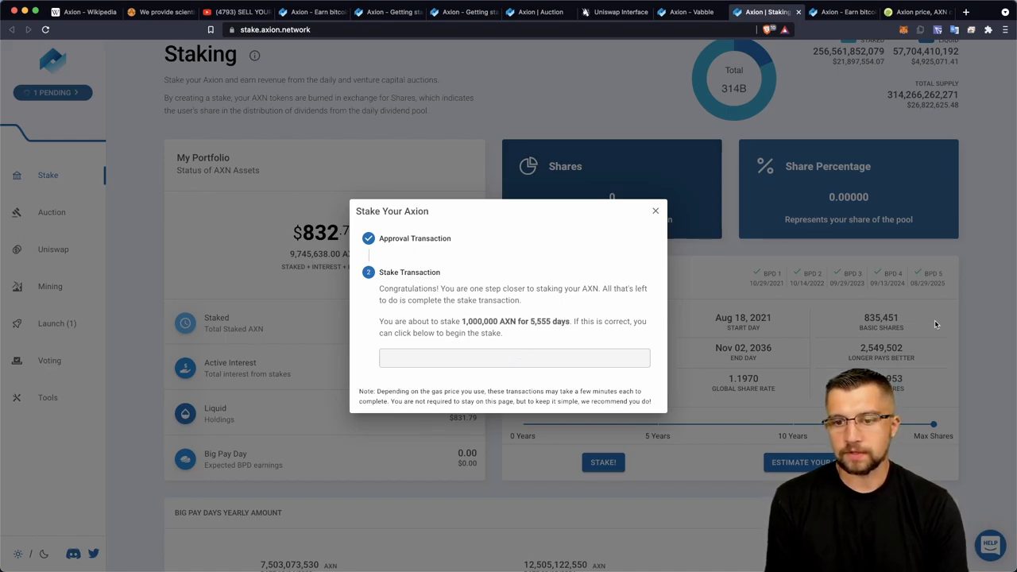
pyautogui.click(514, 357)
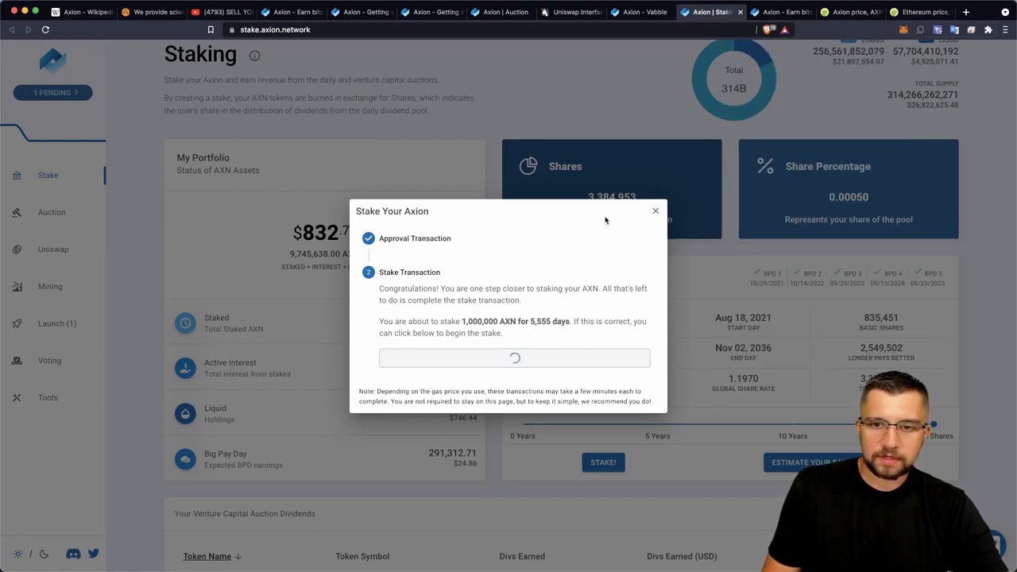
pyautogui.click(655, 210)
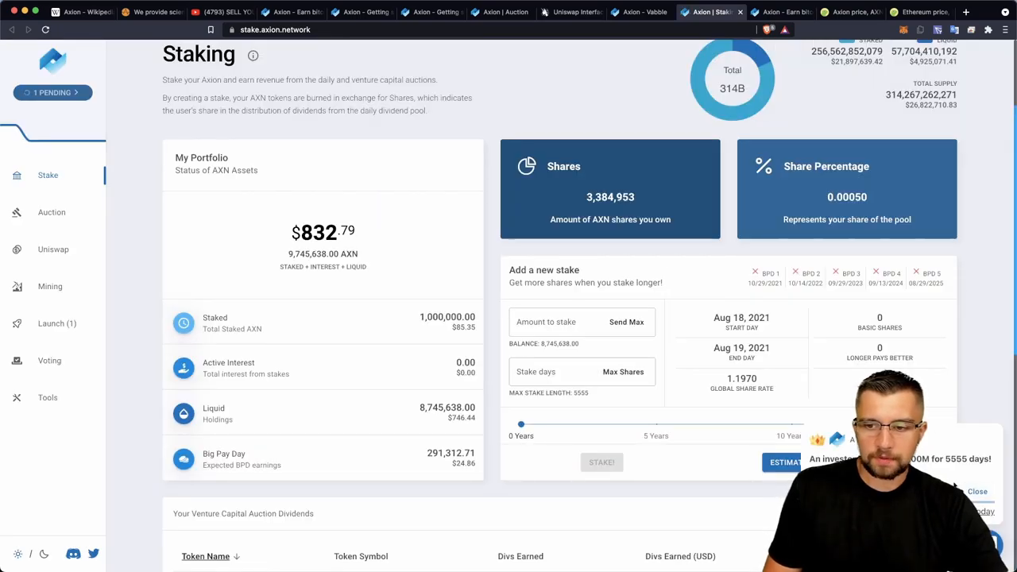
pyautogui.moveTo(319, 346)
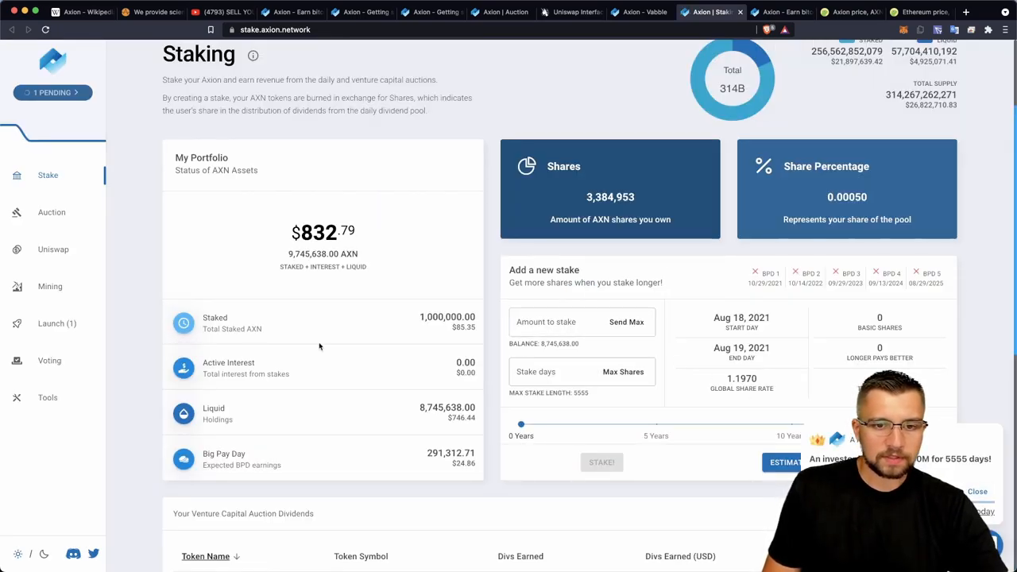
pyautogui.moveTo(480, 351)
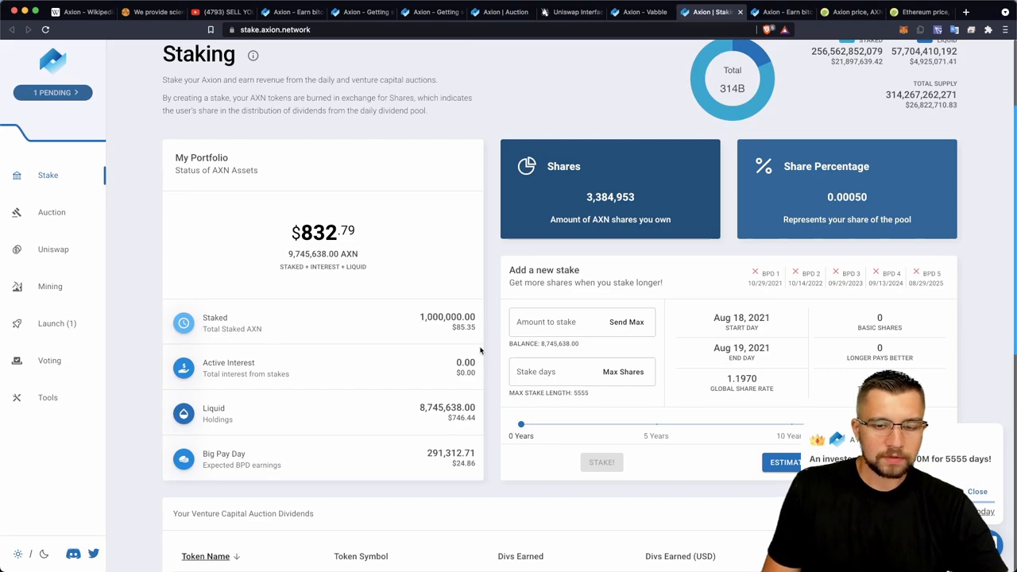
pyautogui.moveTo(508, 300)
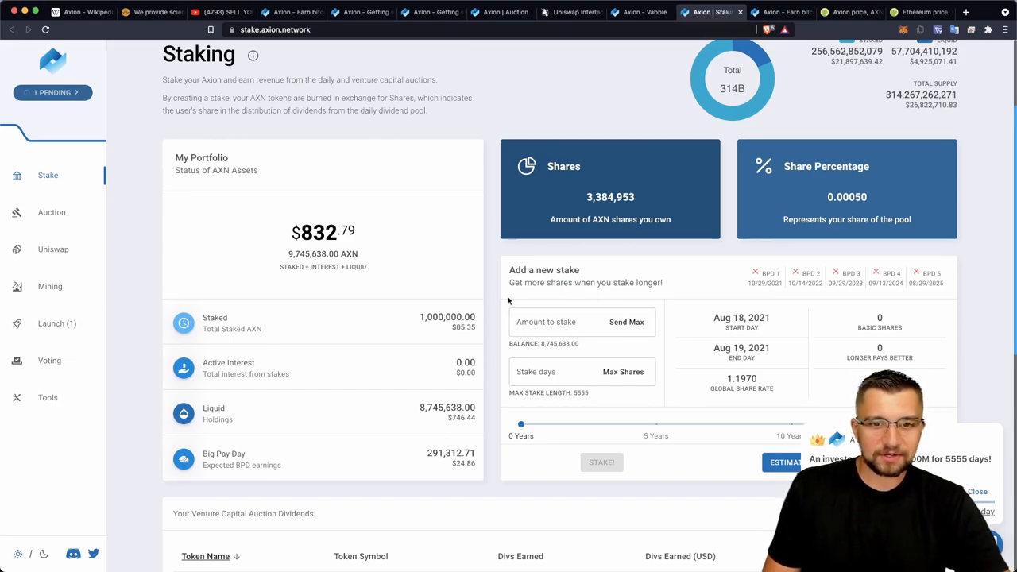
# - Enter a new 1,000,000 AXN stake with 365 stake days
pyautogui.scroll(-3)
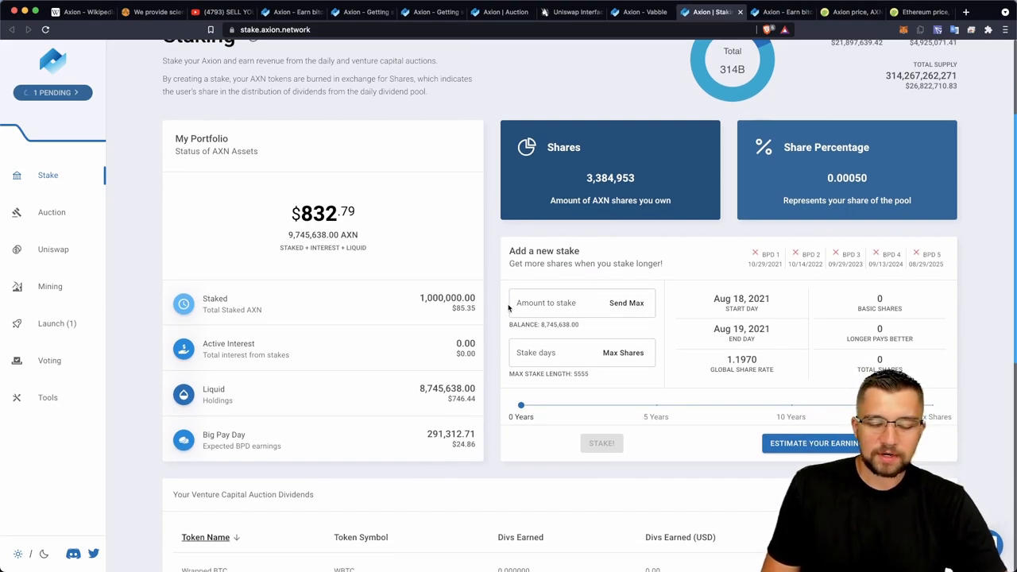
pyautogui.click(556, 302)
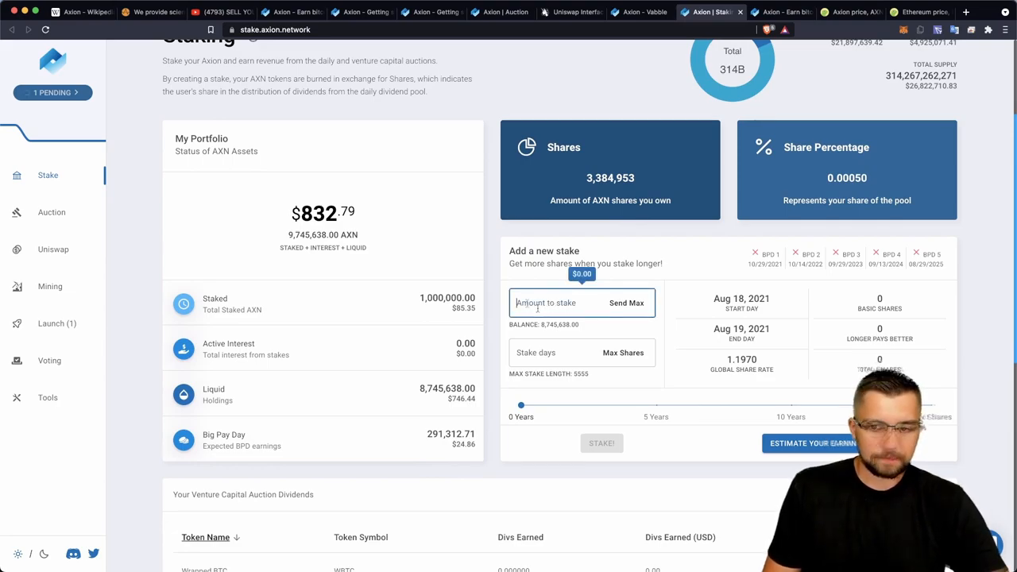
pyautogui.write('1,000,000')
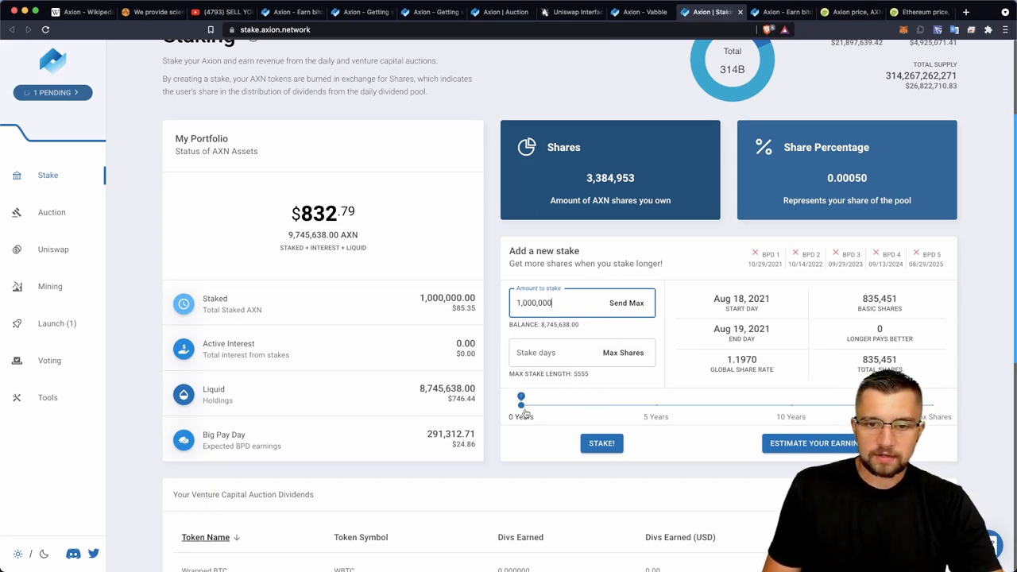
pyautogui.moveTo(521, 405); pyautogui.dragTo(562, 405)
pyautogui.write('314')
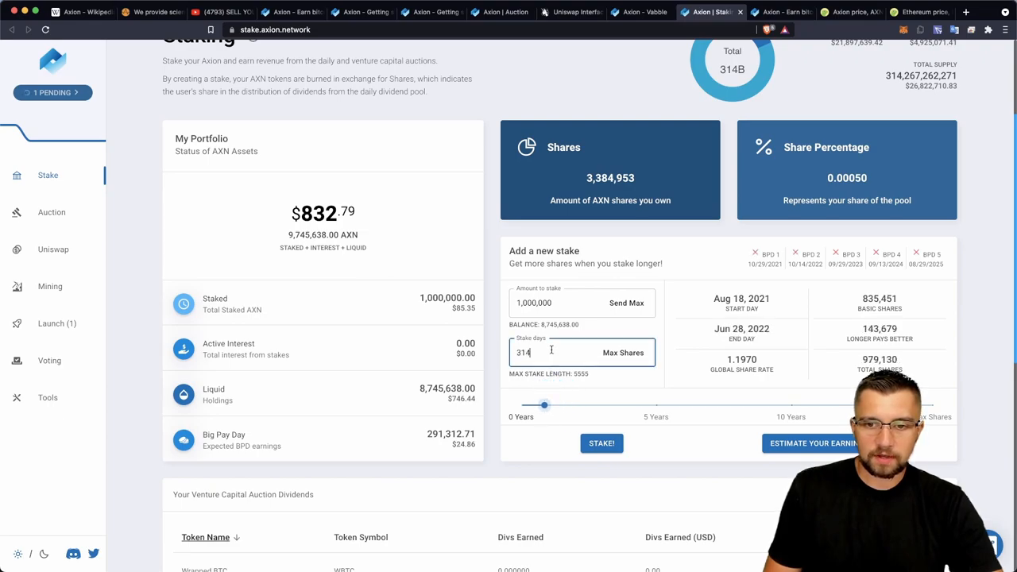
pyautogui.write('365')
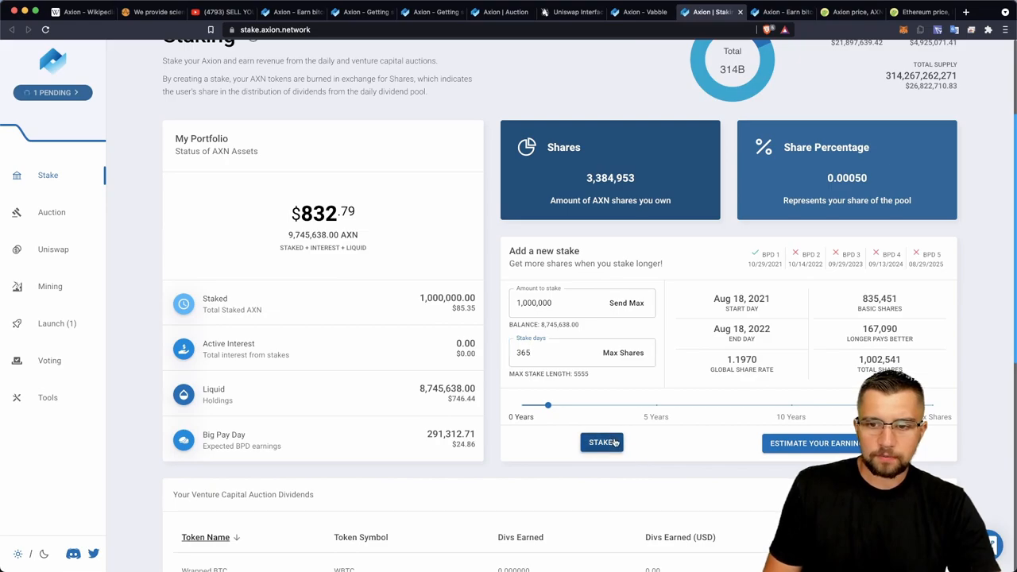
# - Submit the 365-day stake, confirm it in MetaMask, and start Estimate Your Earnings
pyautogui.click(600, 441)
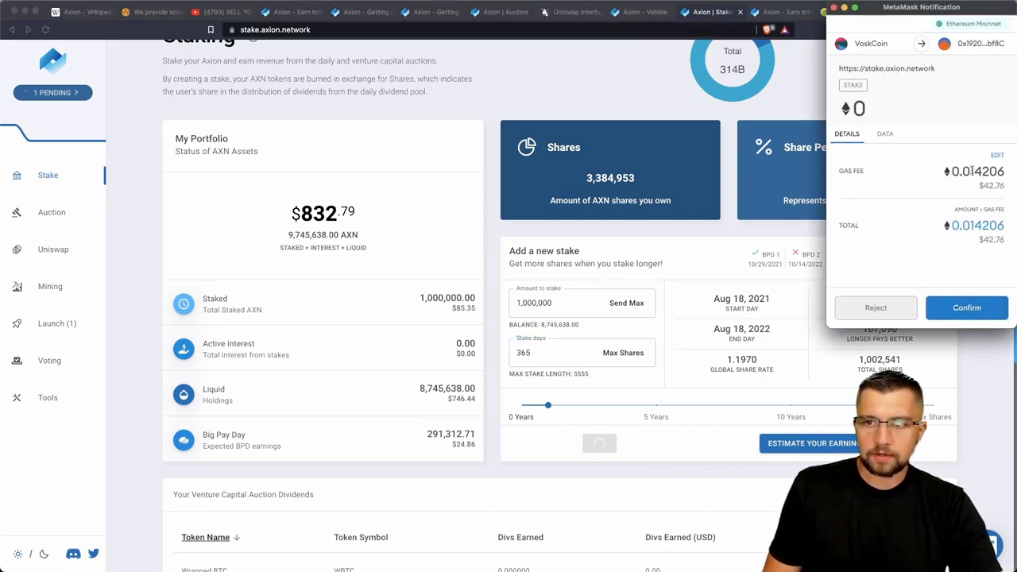
pyautogui.click(998, 156)
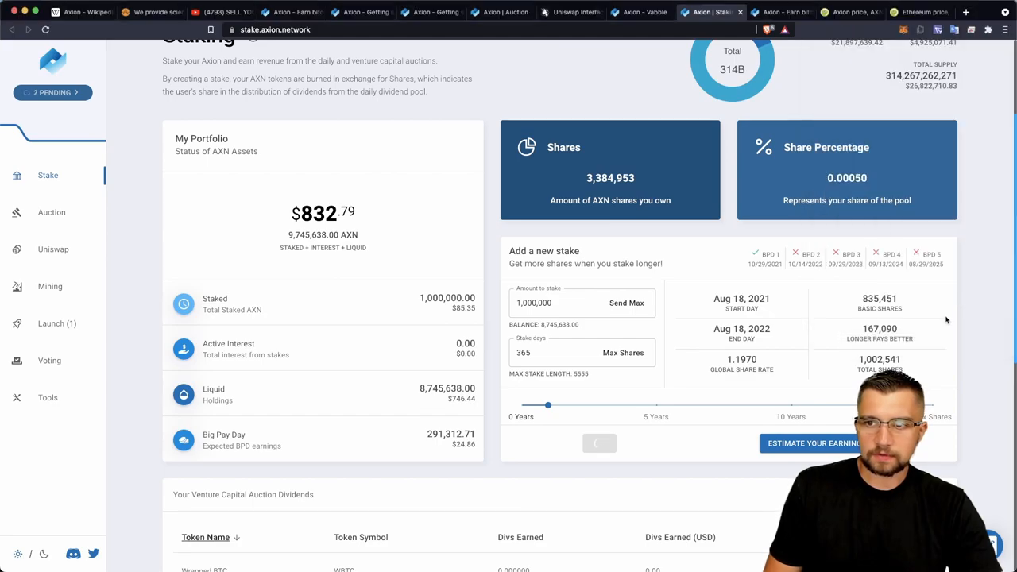
pyautogui.click(810, 443)
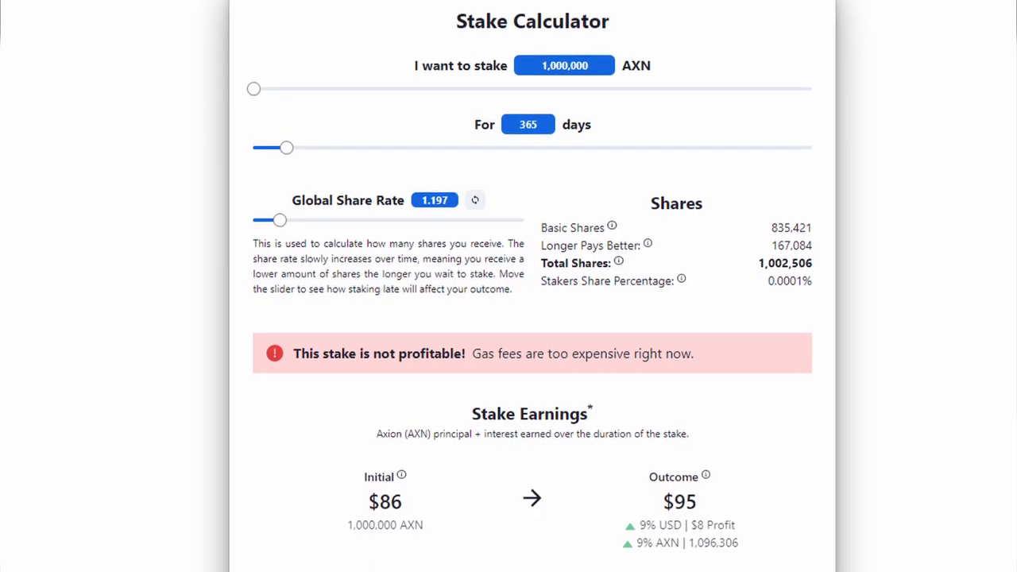
# - Review AxionCalc's Shares and Stake Earnings ($86 to about $95), then return to the dashboard
pyautogui.scroll(-3)
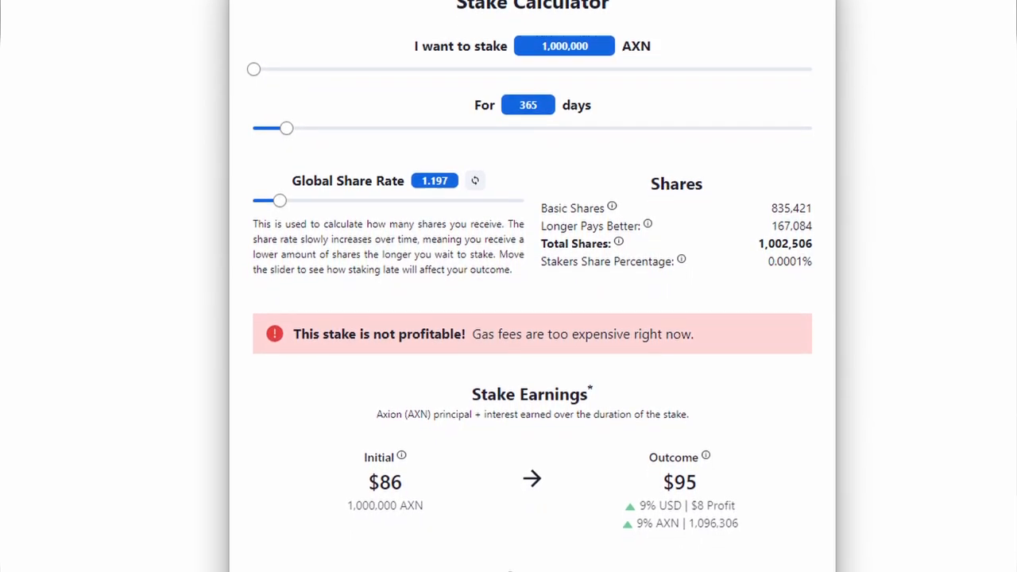
pyautogui.scroll(-3)
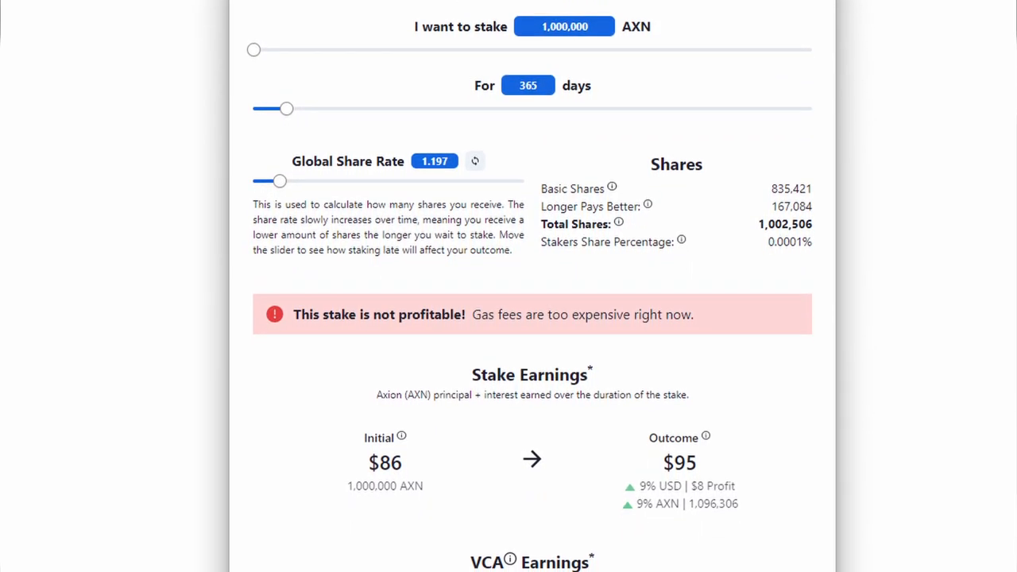
pyautogui.scroll(-3)
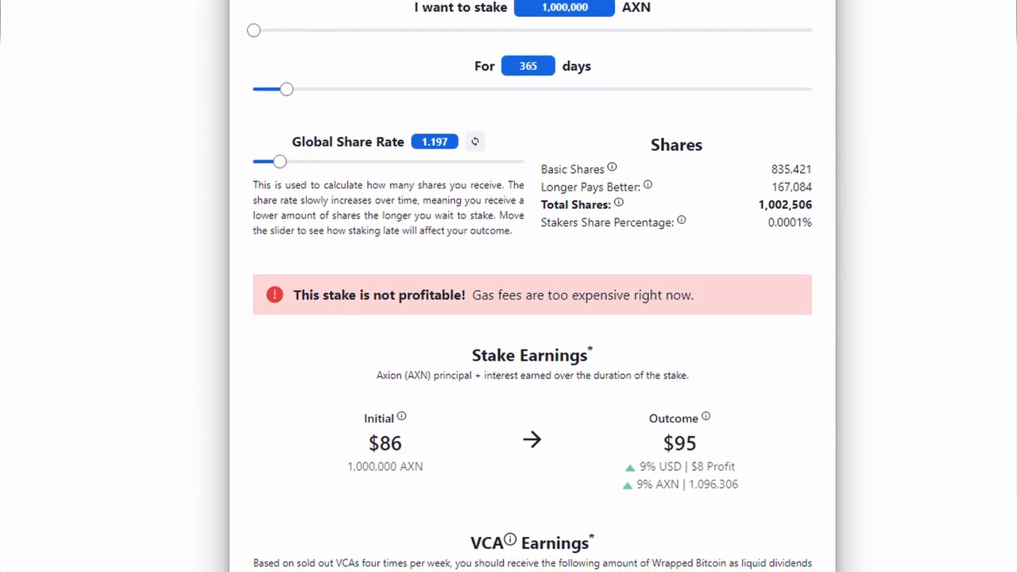
pyautogui.scroll(-3)
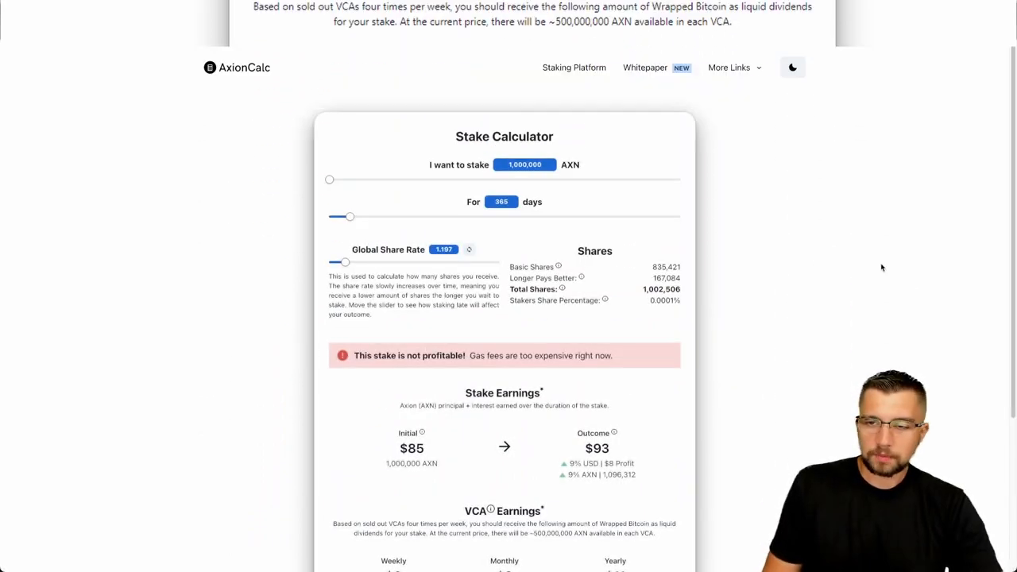
pyautogui.click(664, 13)
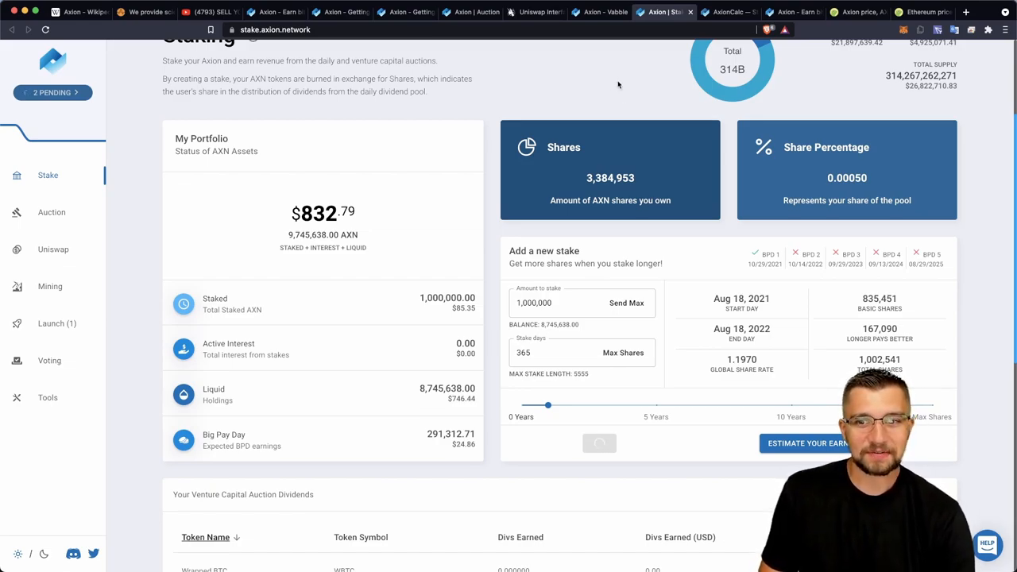
pyautogui.moveTo(572, 108)
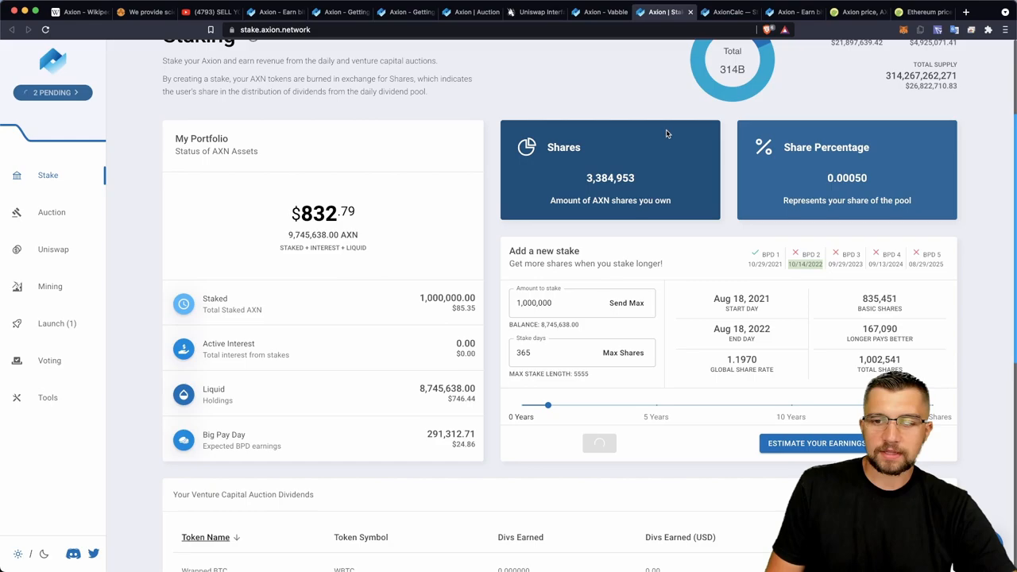
pyautogui.moveTo(613, 70)
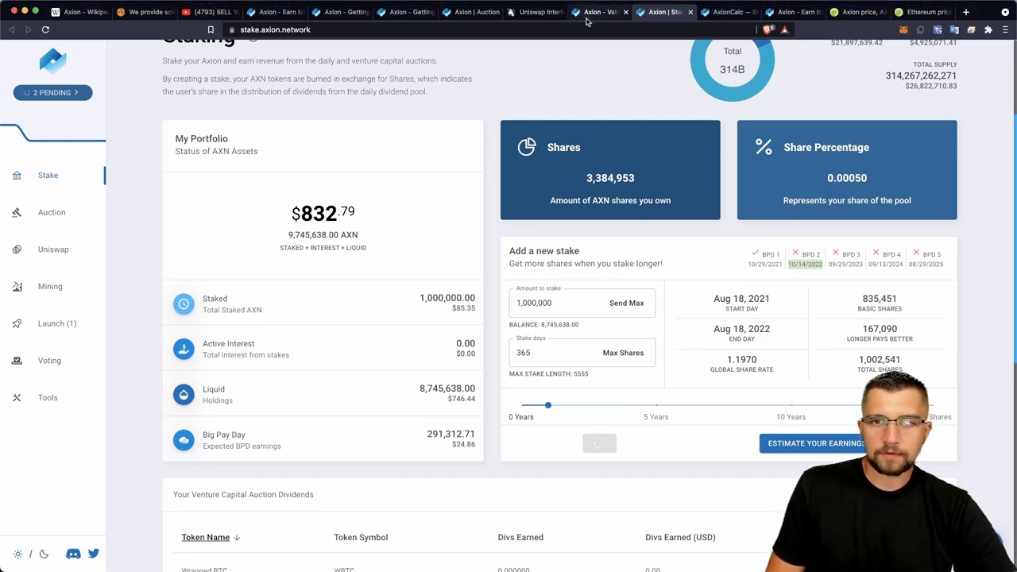
pyautogui.click(787, 11)
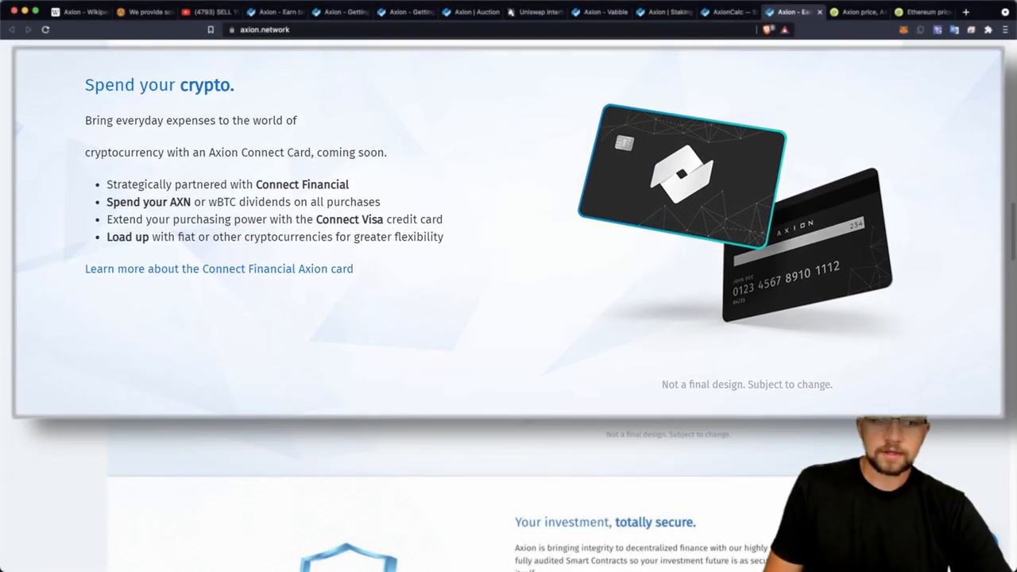
# - Scroll the Axion page to the 'Spend your crypto' Connect Card section
pyautogui.scroll(3)
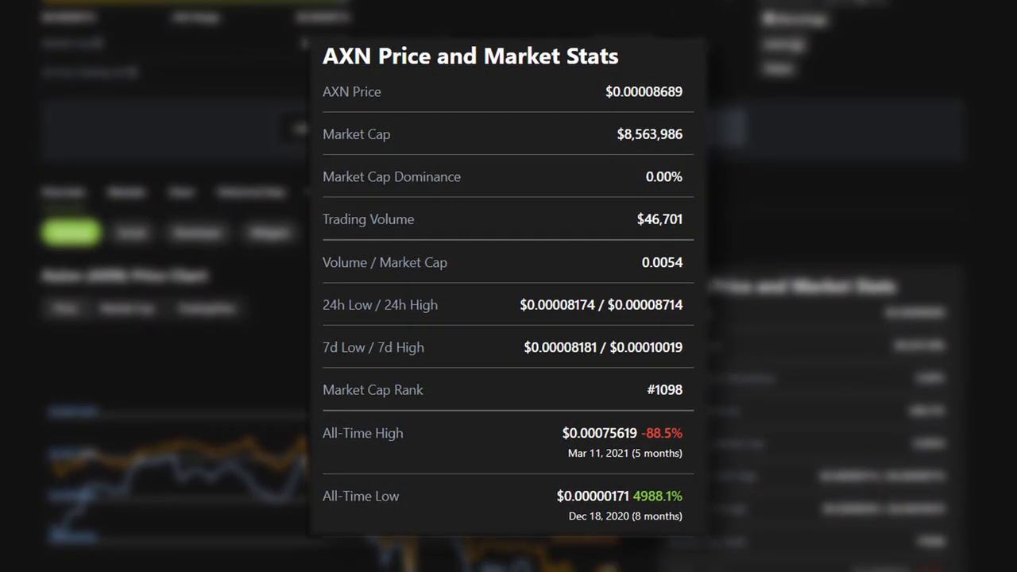
# - Review AXN price ($0.0000869), market cap $8.56M, rank #1098 and the 30-day chart on CoinGecko
pyautogui.scroll(3)
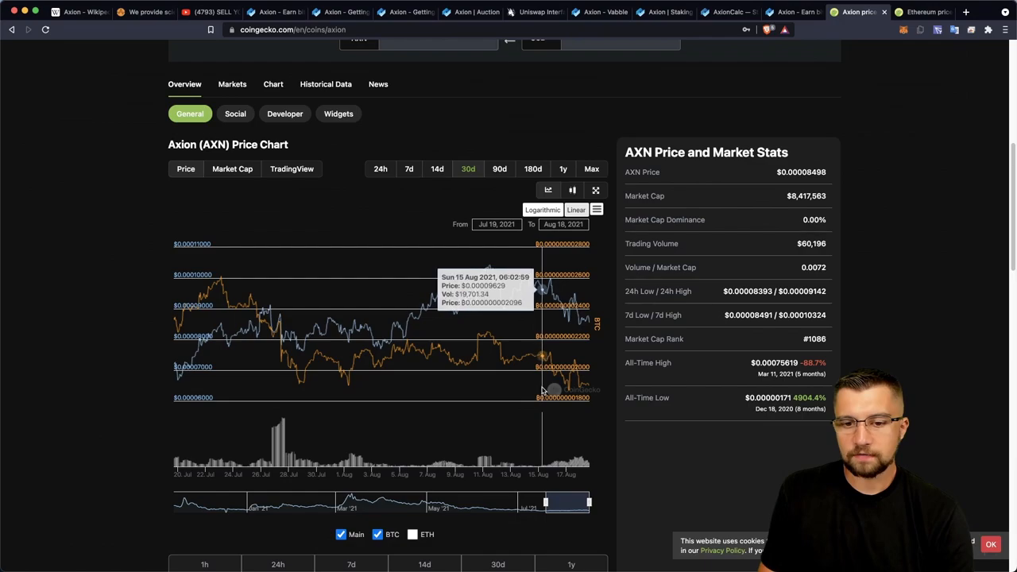
pyautogui.moveTo(528, 389)
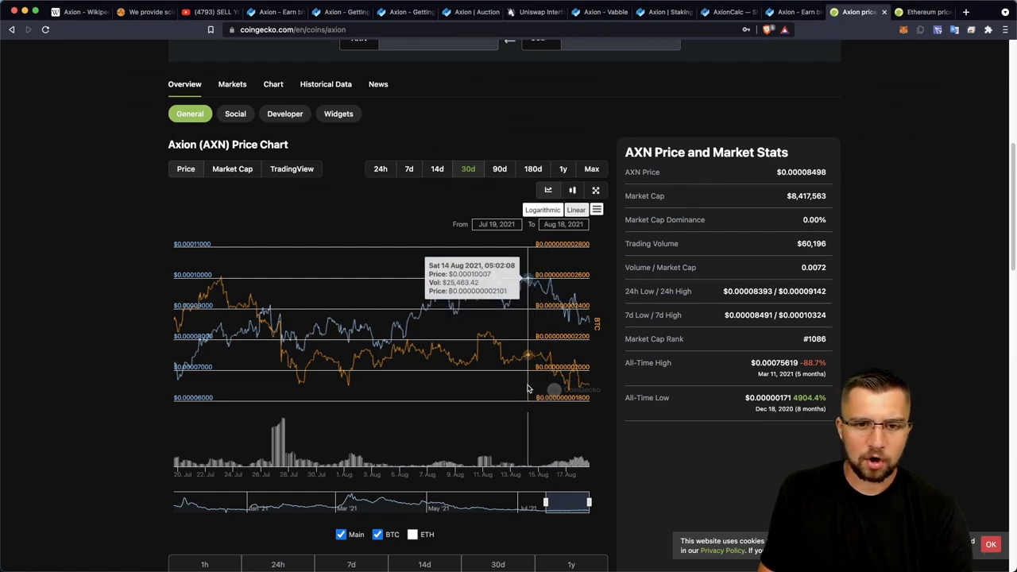
pyautogui.moveTo(543, 389)
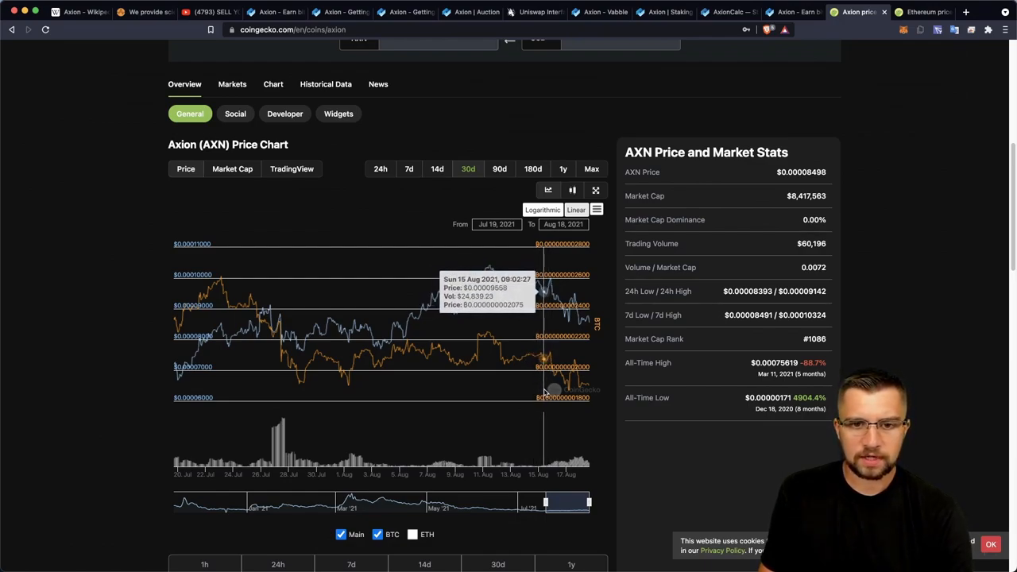
pyautogui.moveTo(563, 389)
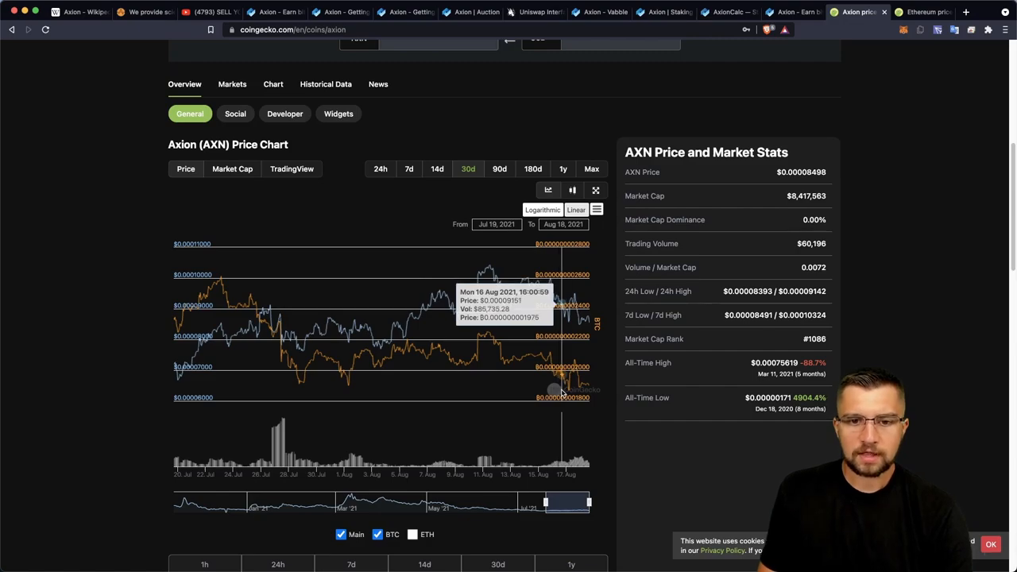
pyautogui.moveTo(569, 373)
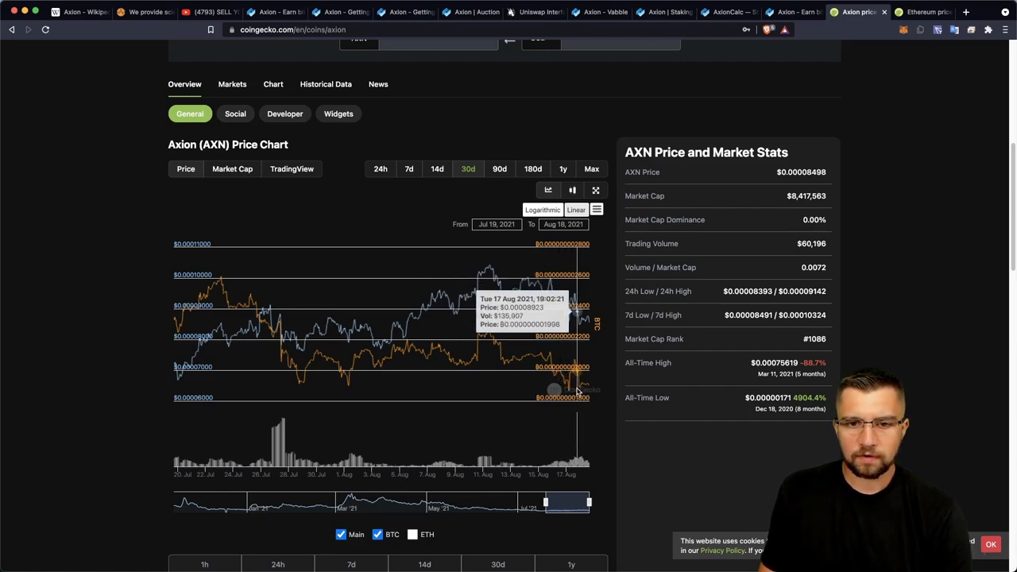
pyautogui.moveTo(586, 397)
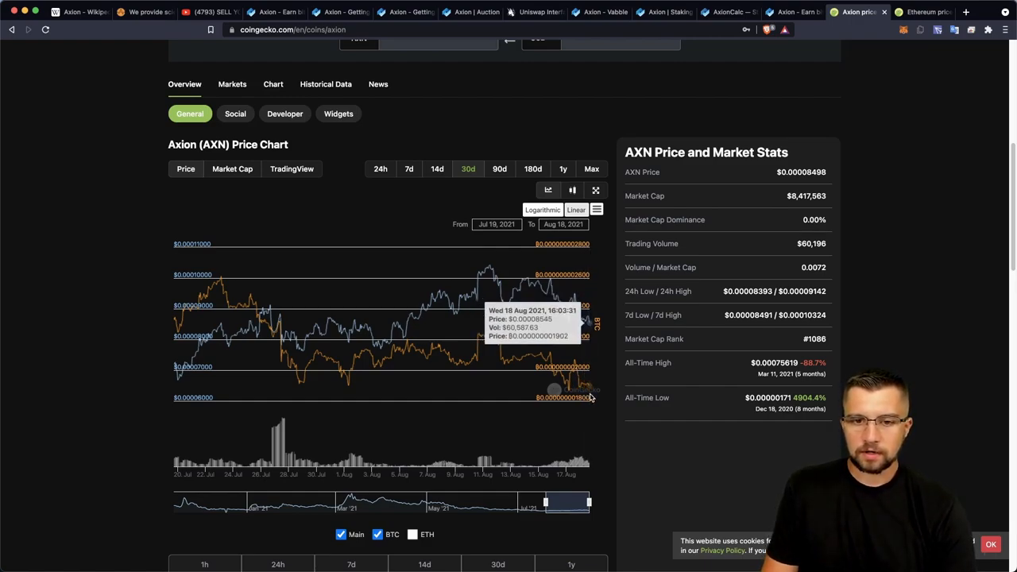
pyautogui.moveTo(508, 411)
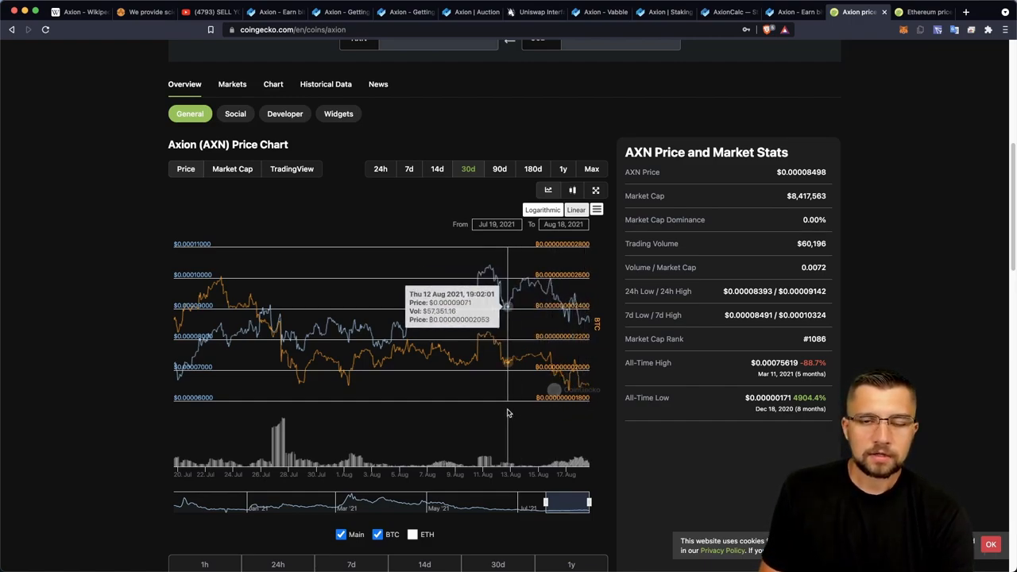
pyautogui.scroll(-3)
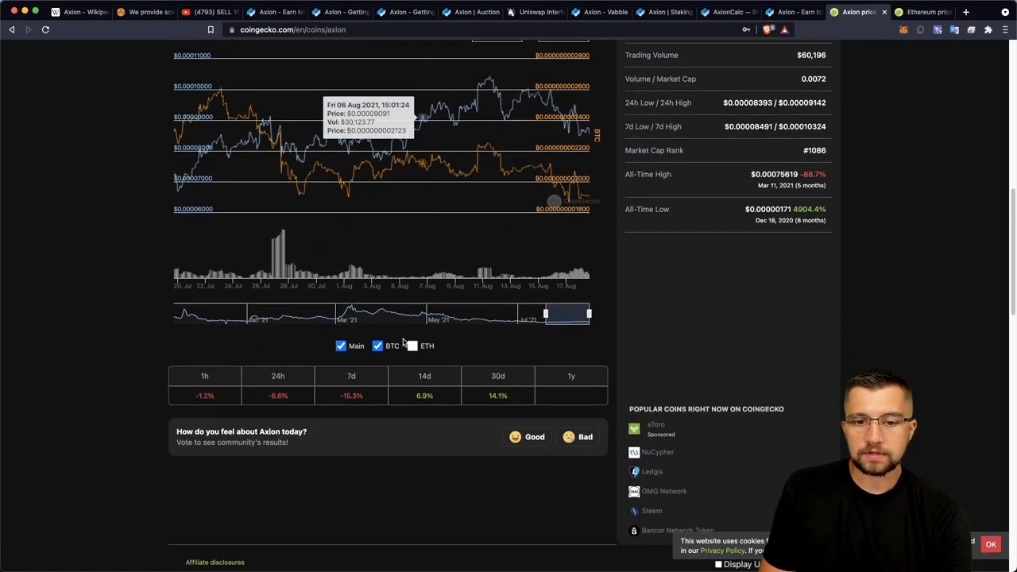
pyautogui.scroll(3)
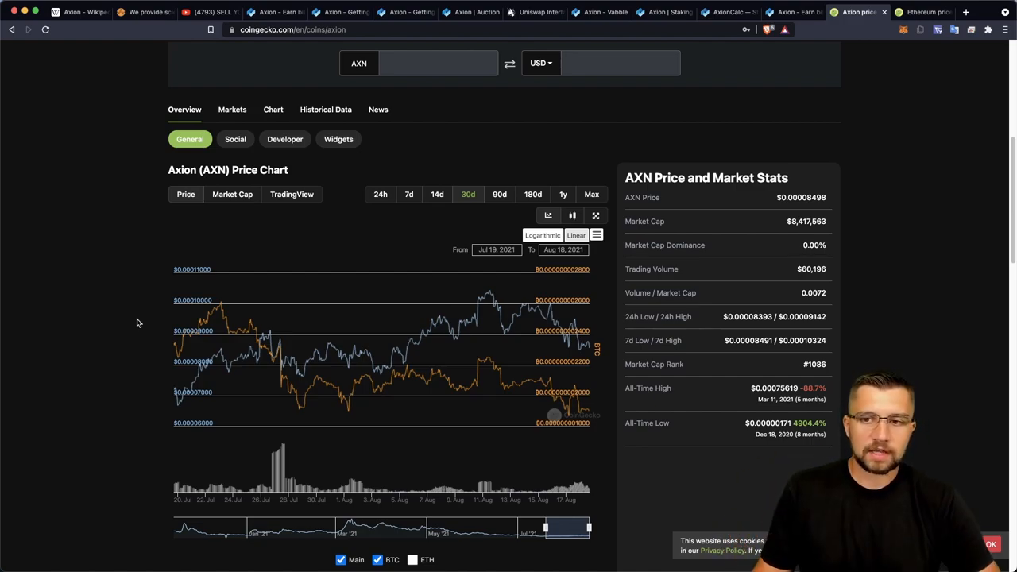
pyautogui.scroll(-3)
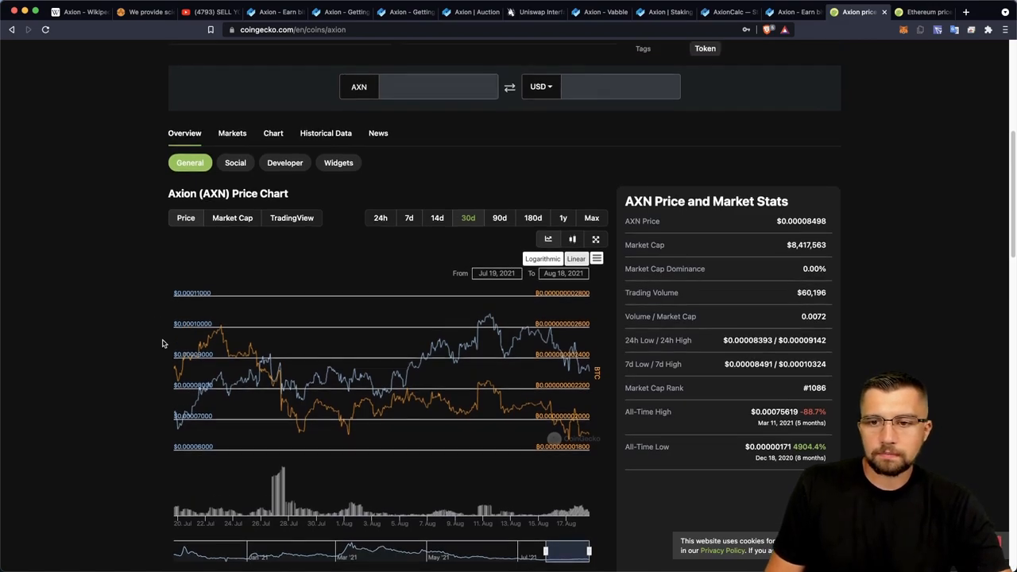
pyautogui.scroll(3)
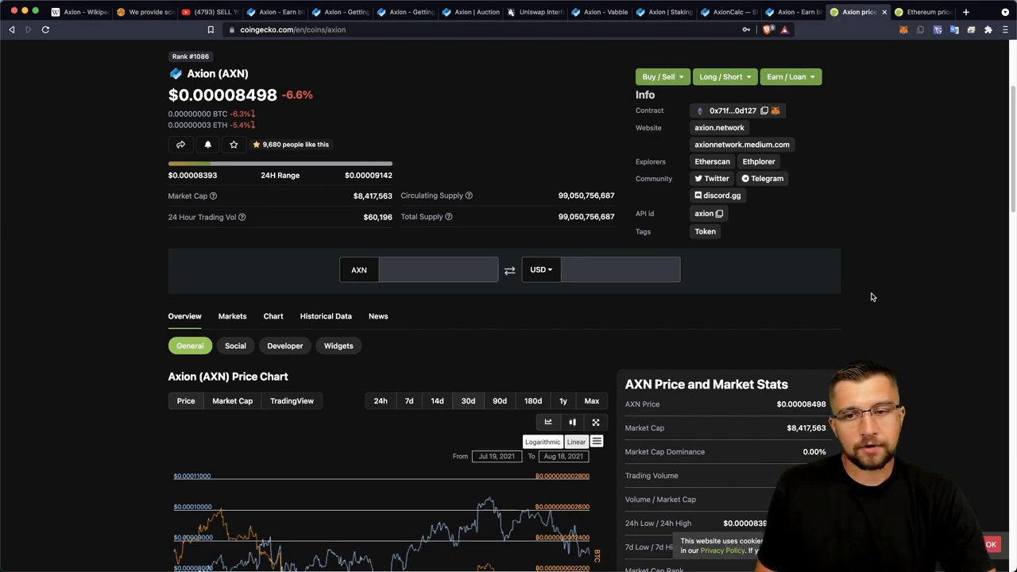
pyautogui.scroll(3)
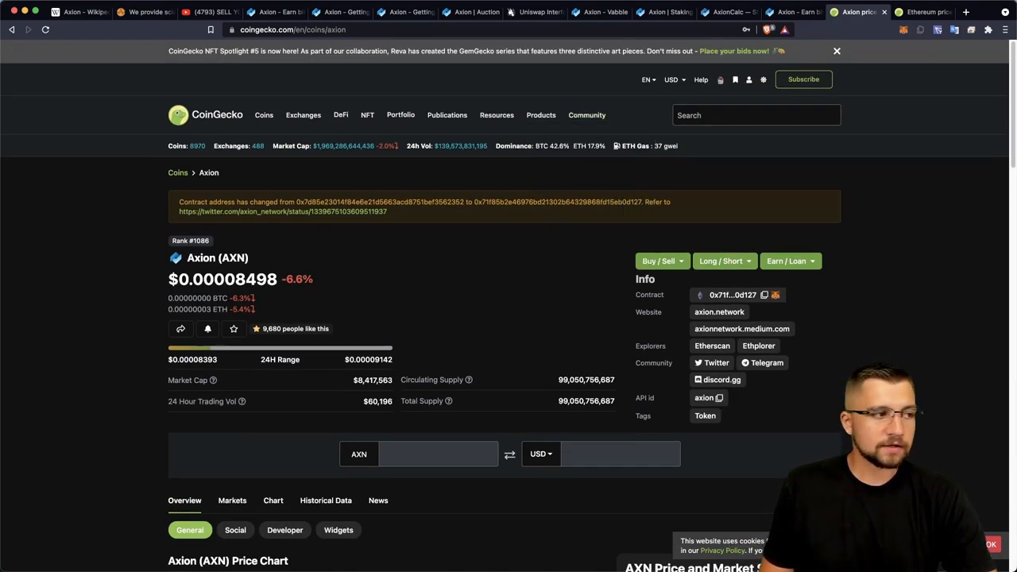
pyautogui.click(718, 311)
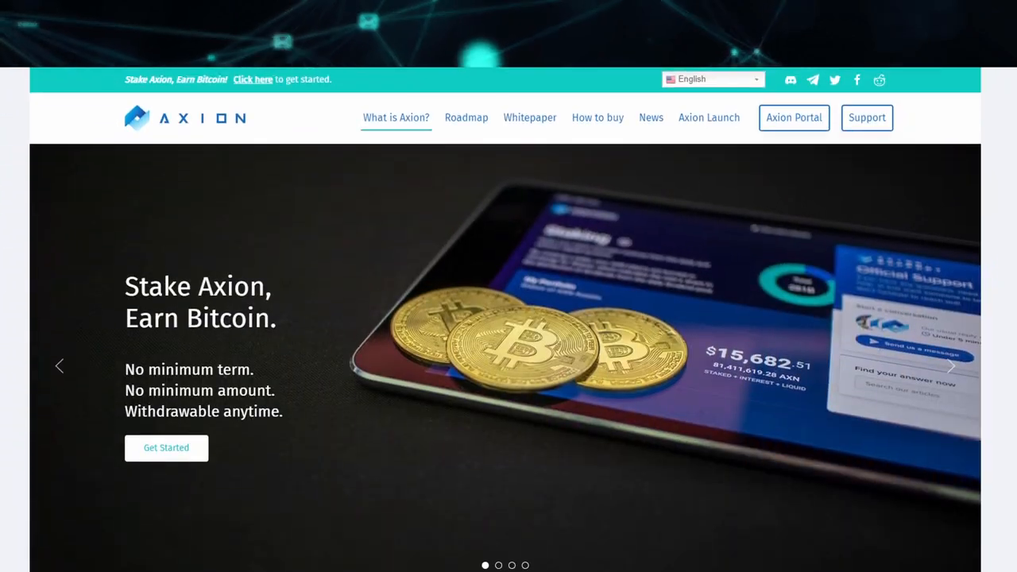
# - Scroll the Axion homepage past the 'Stake Axion, Earn Bitcoin' banner to the feature highlights
pyautogui.scroll(-3)
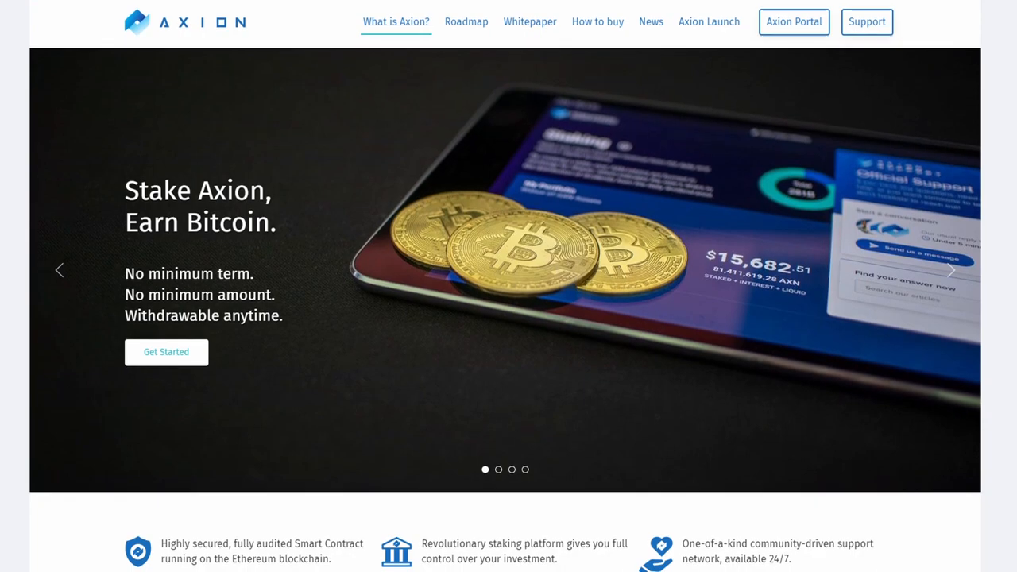
pyautogui.scroll(-3)
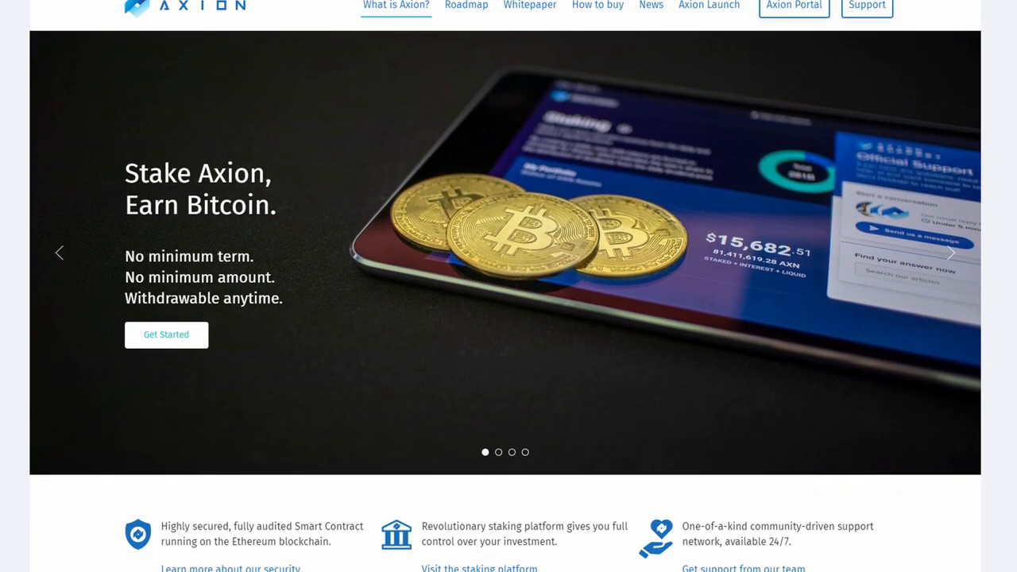
pyautogui.scroll(-3)
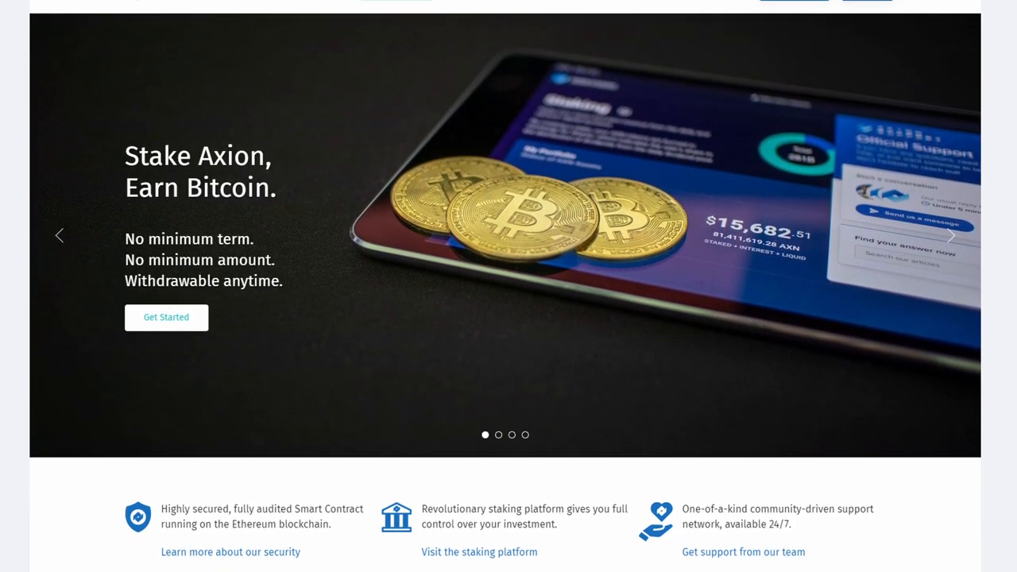
pyautogui.scroll(-3)
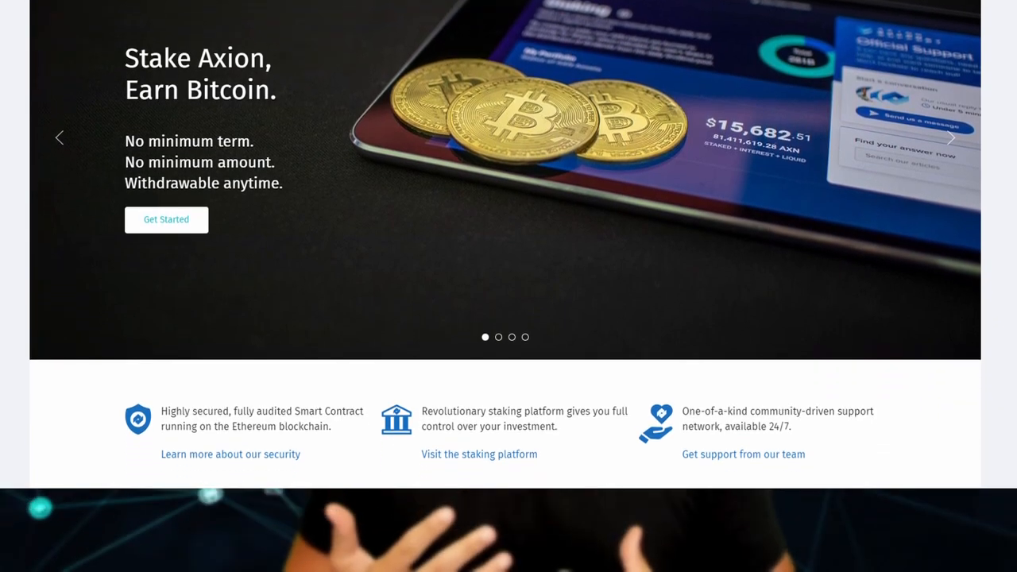